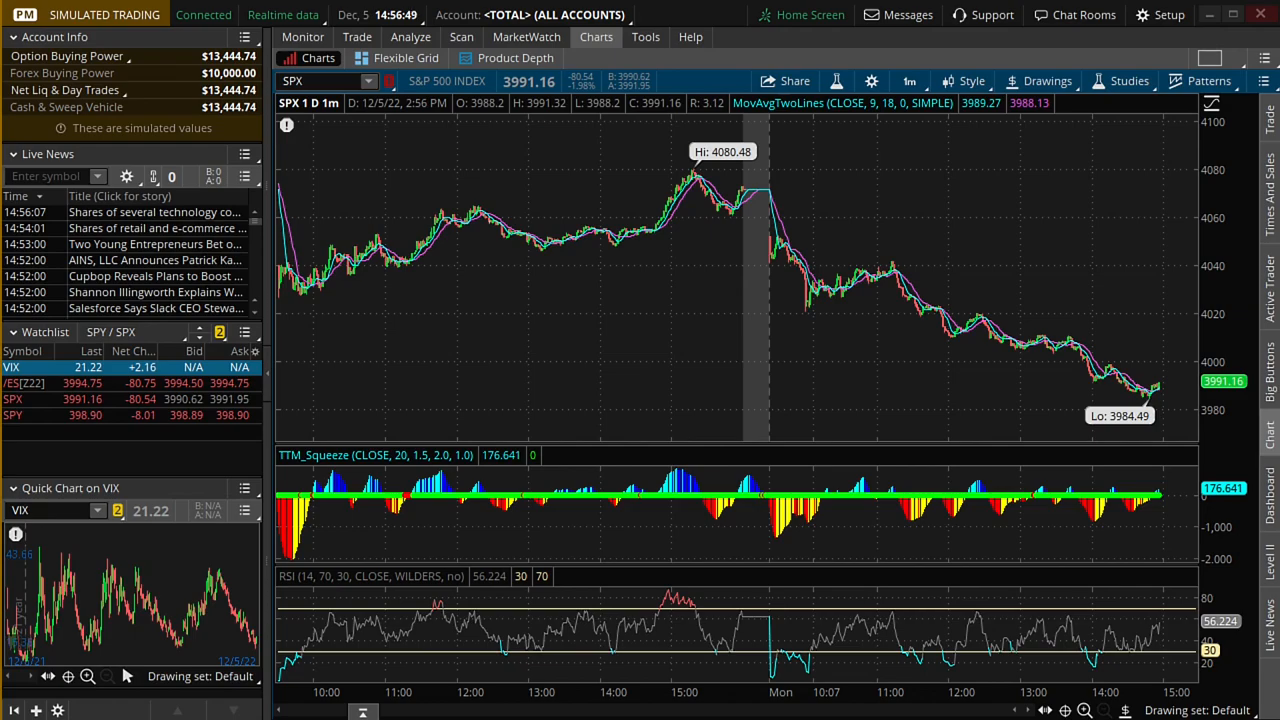
pyautogui.moveTo(857, 355)
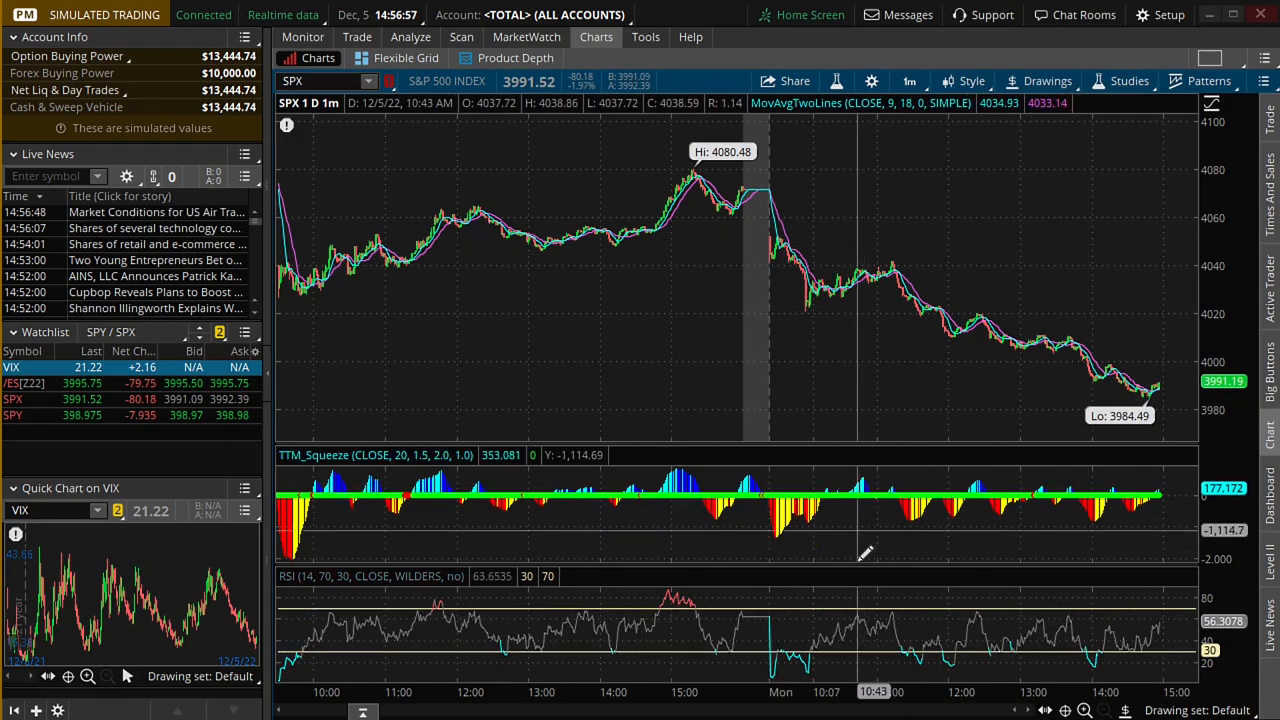
pyautogui.moveTo(833, 543)
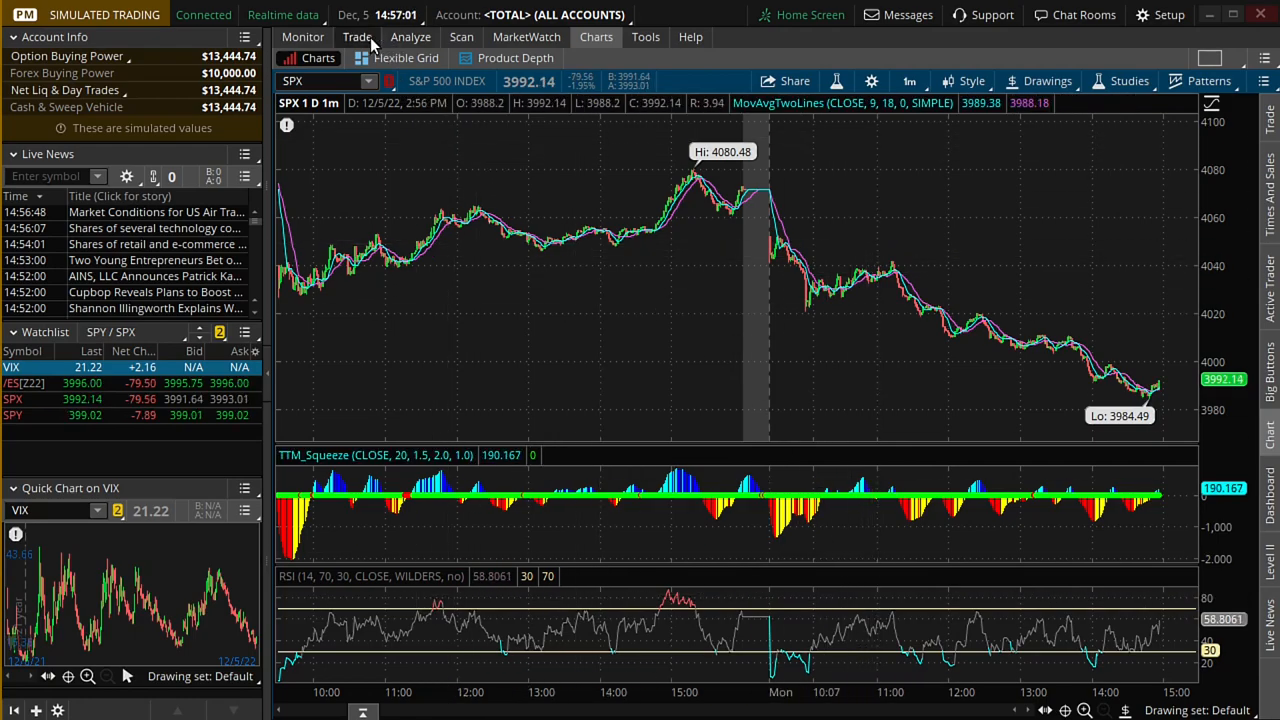
# Navigate to the Magic 8-Ball server's #help channel with its join and activation instructions
pyautogui.click(357, 37)
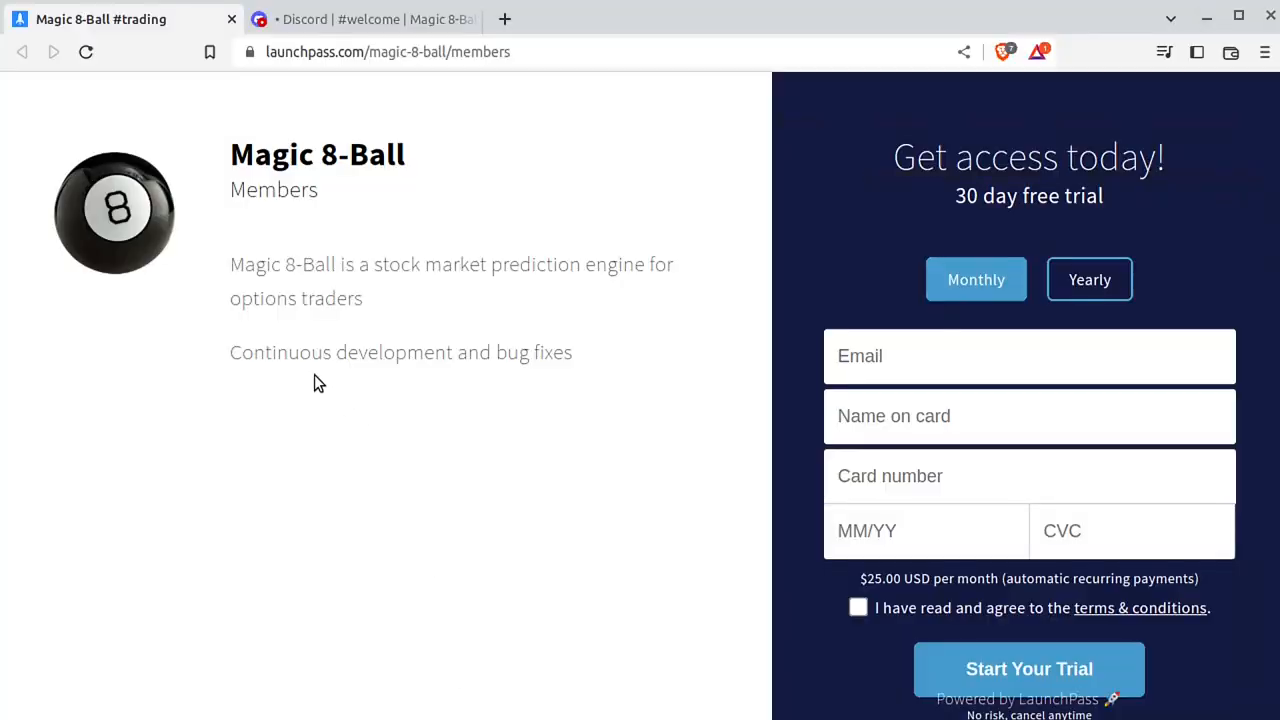
pyautogui.moveTo(368, 57)
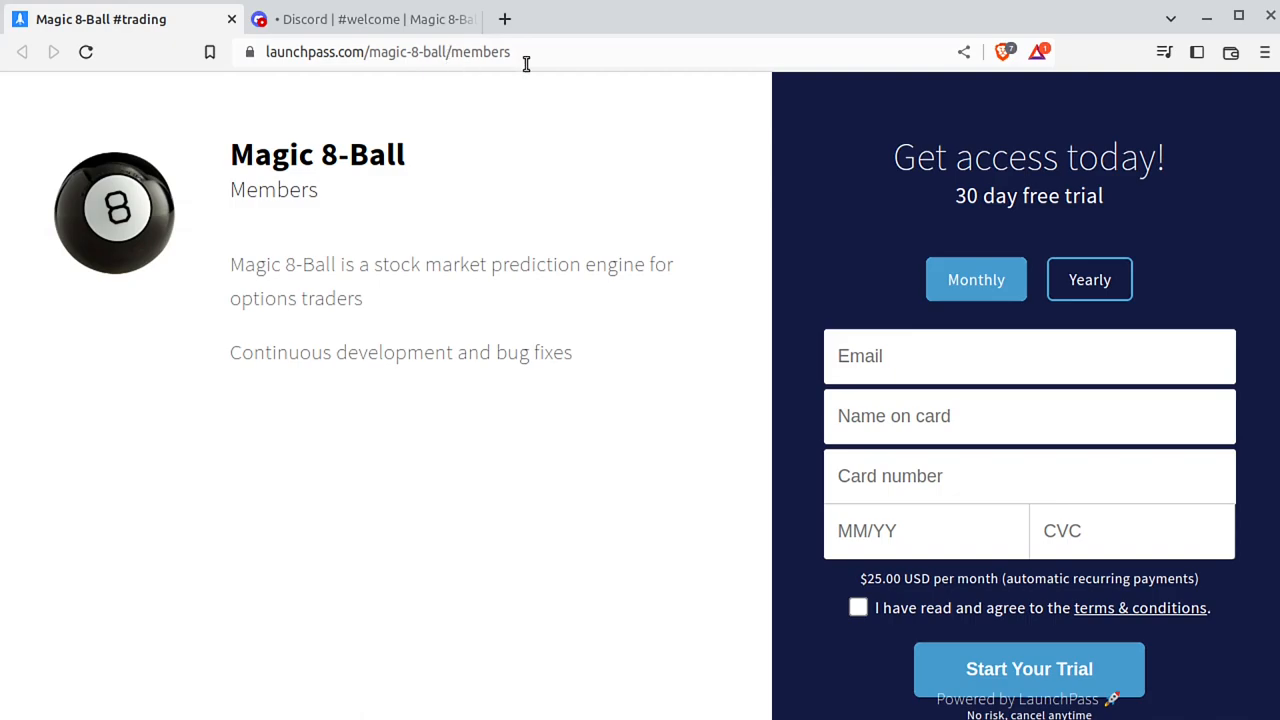
pyautogui.moveTo(352, 372)
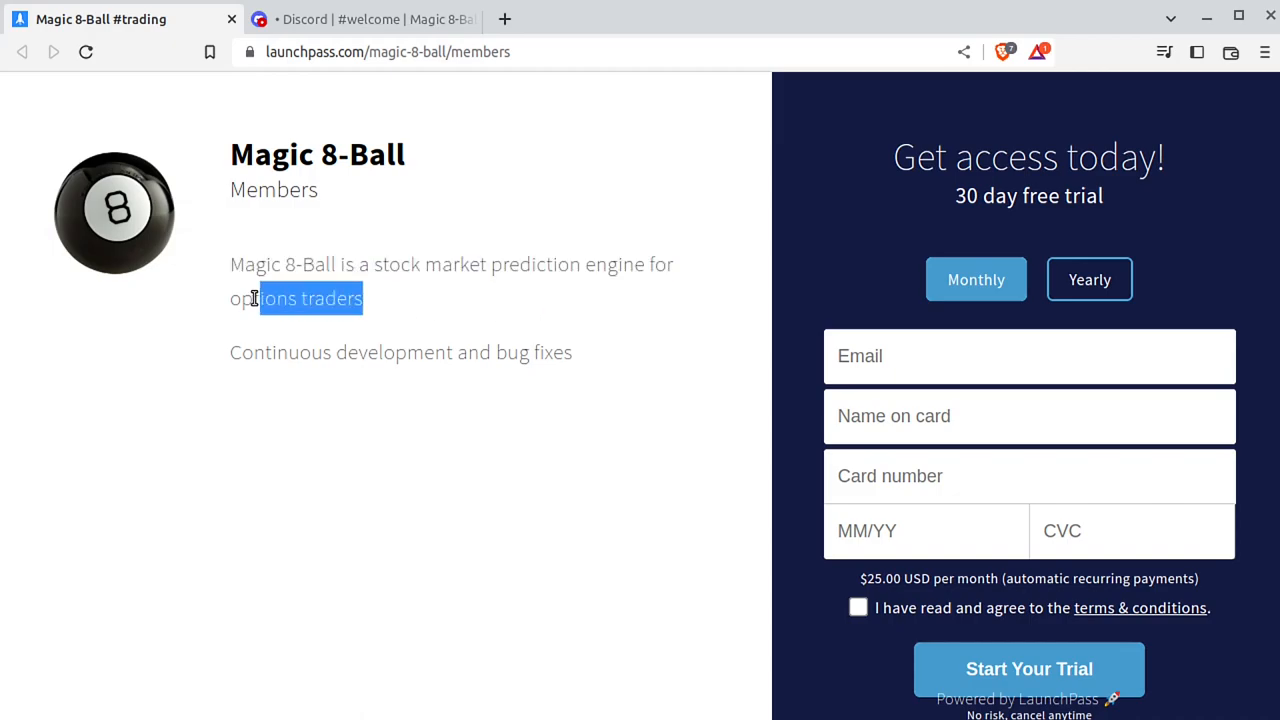
pyautogui.click(385, 472)
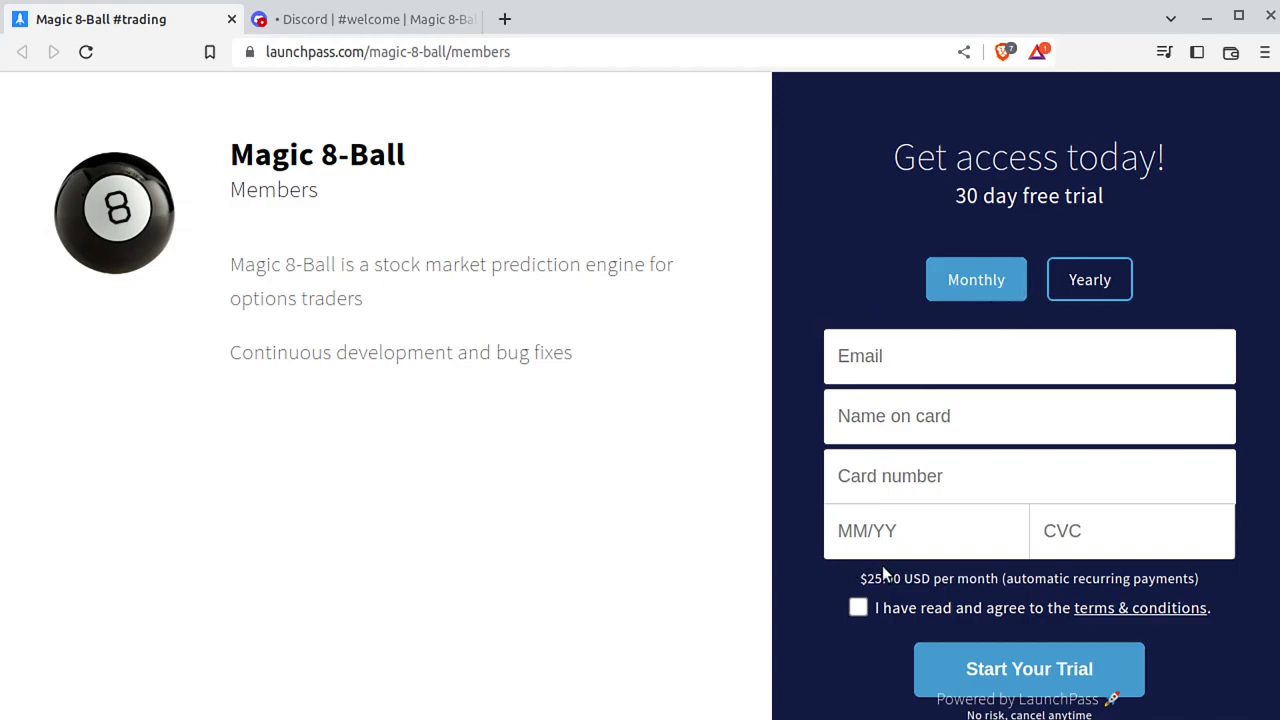
pyautogui.moveTo(787, 463)
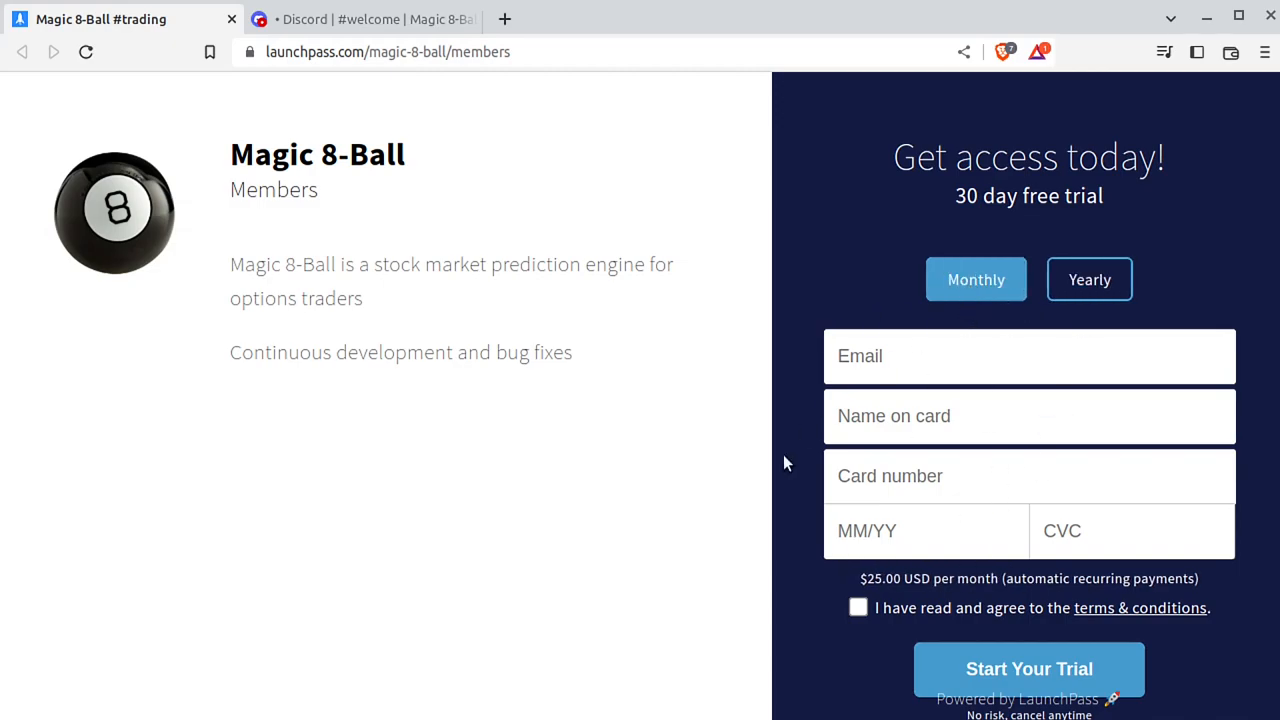
pyautogui.moveTo(998, 603)
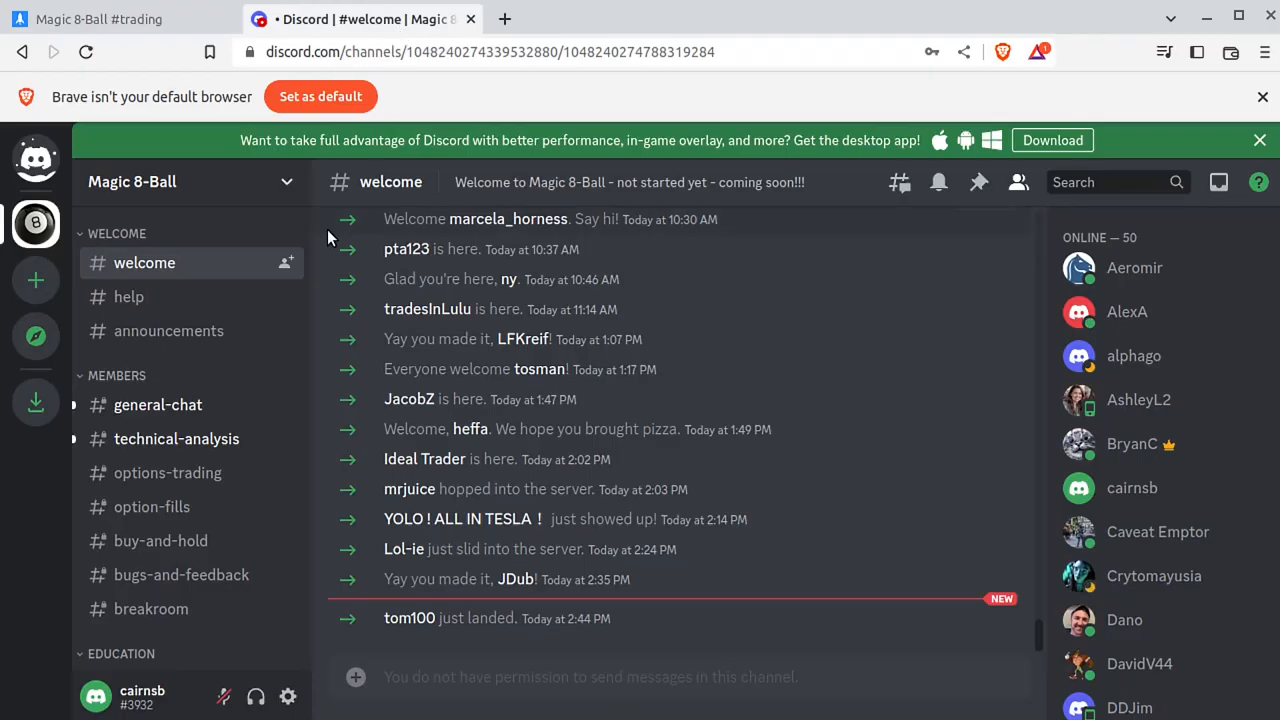
pyautogui.moveTo(82, 384)
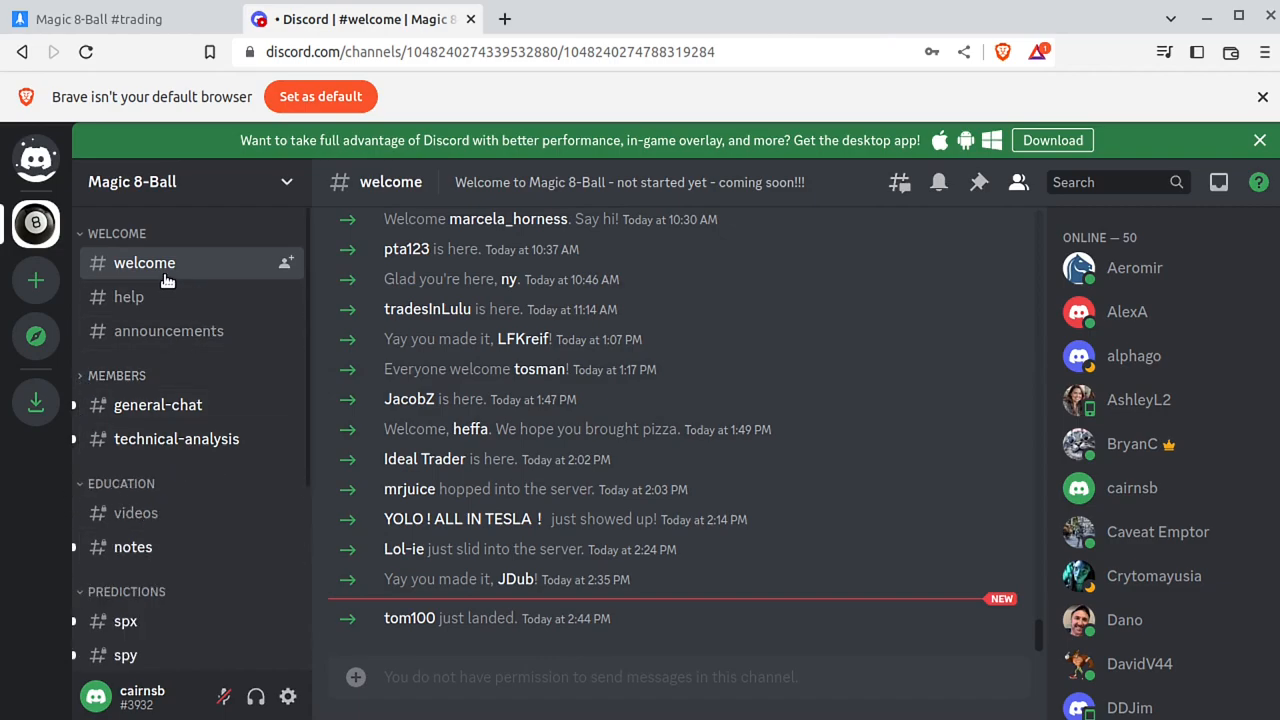
pyautogui.click(128, 296)
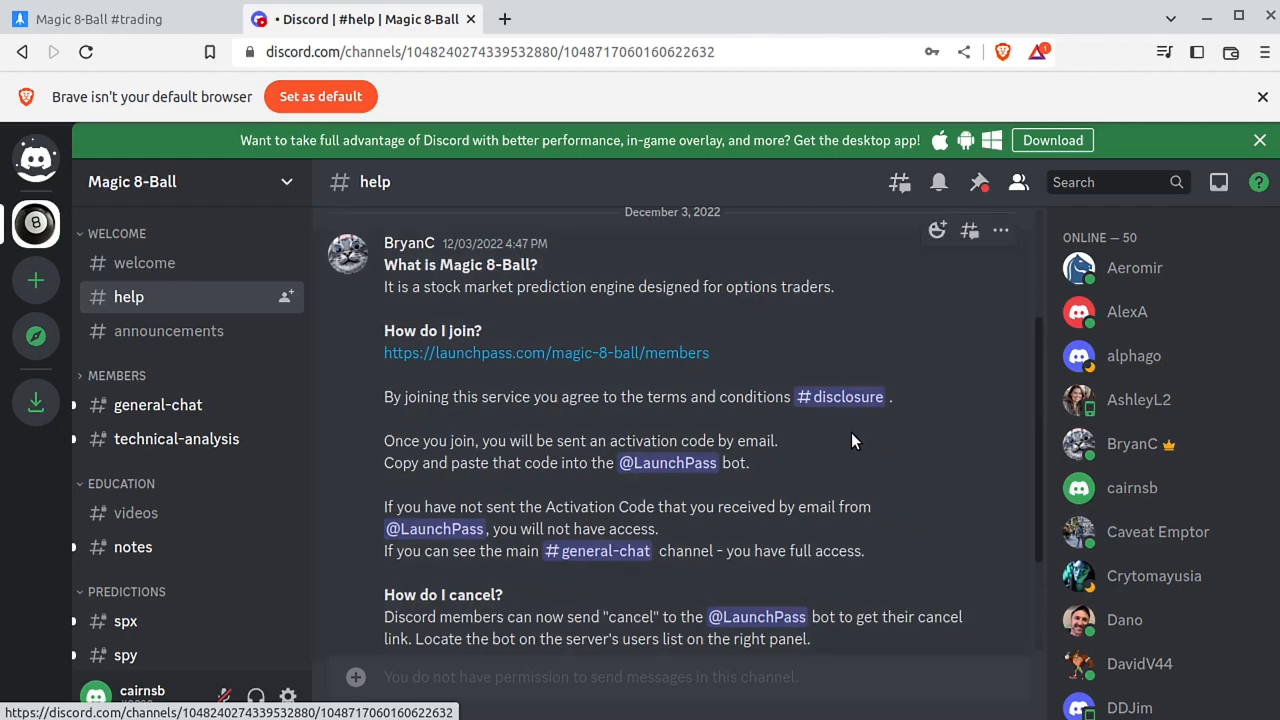
pyautogui.moveTo(653, 473)
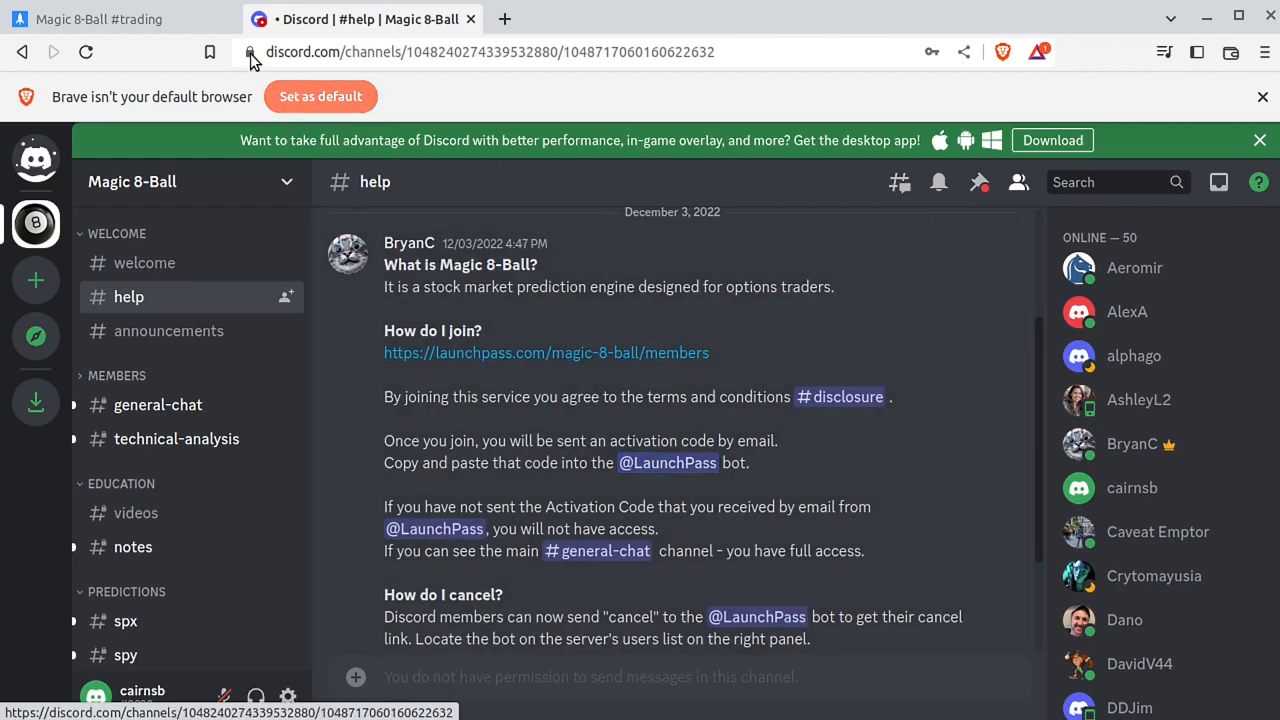
# Check the LaunchPass membership signup page briefly and return to the #help channel
pyautogui.click(546, 352)
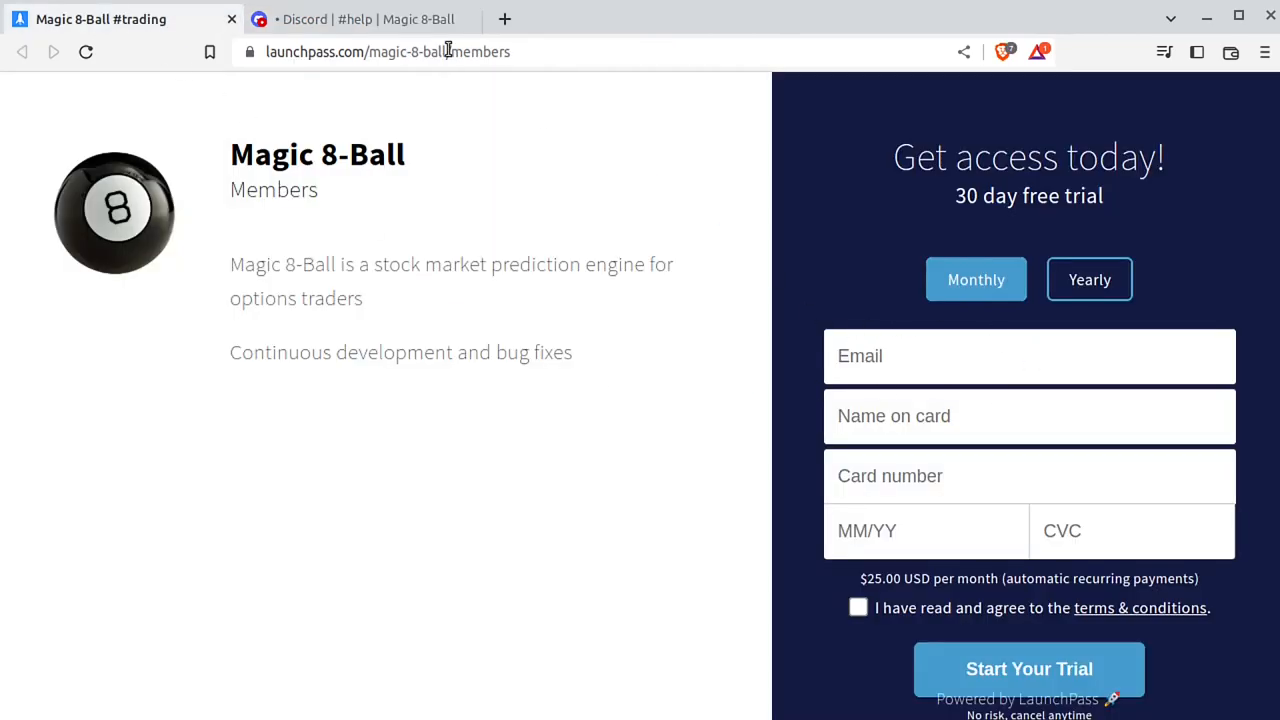
pyautogui.click(377, 19)
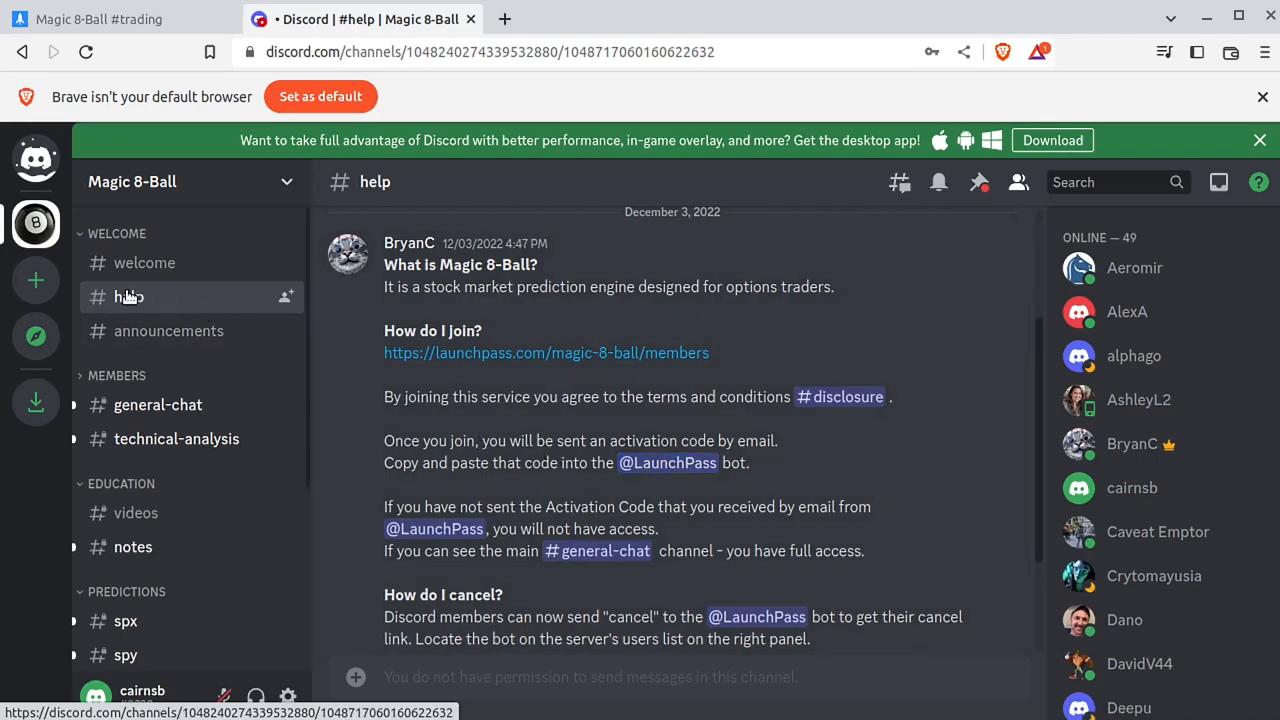
pyautogui.click(668, 463)
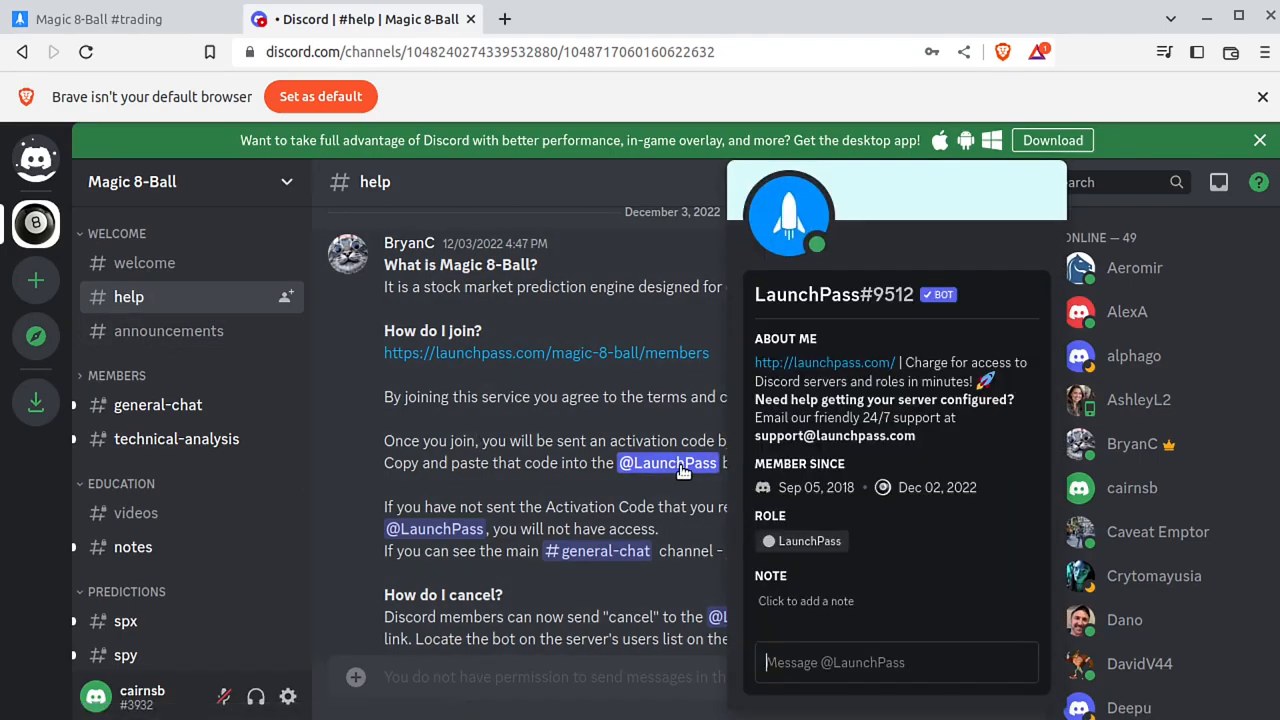
pyautogui.moveTo(732, 534)
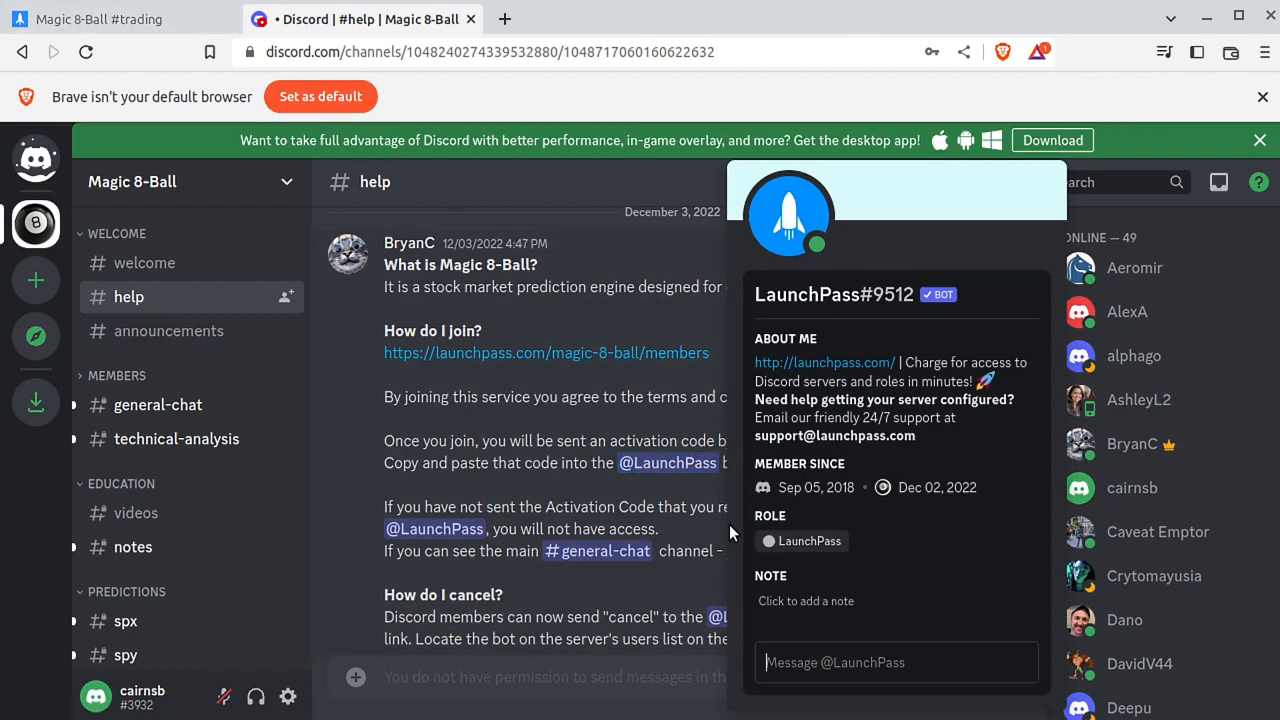
pyautogui.moveTo(1195, 554)
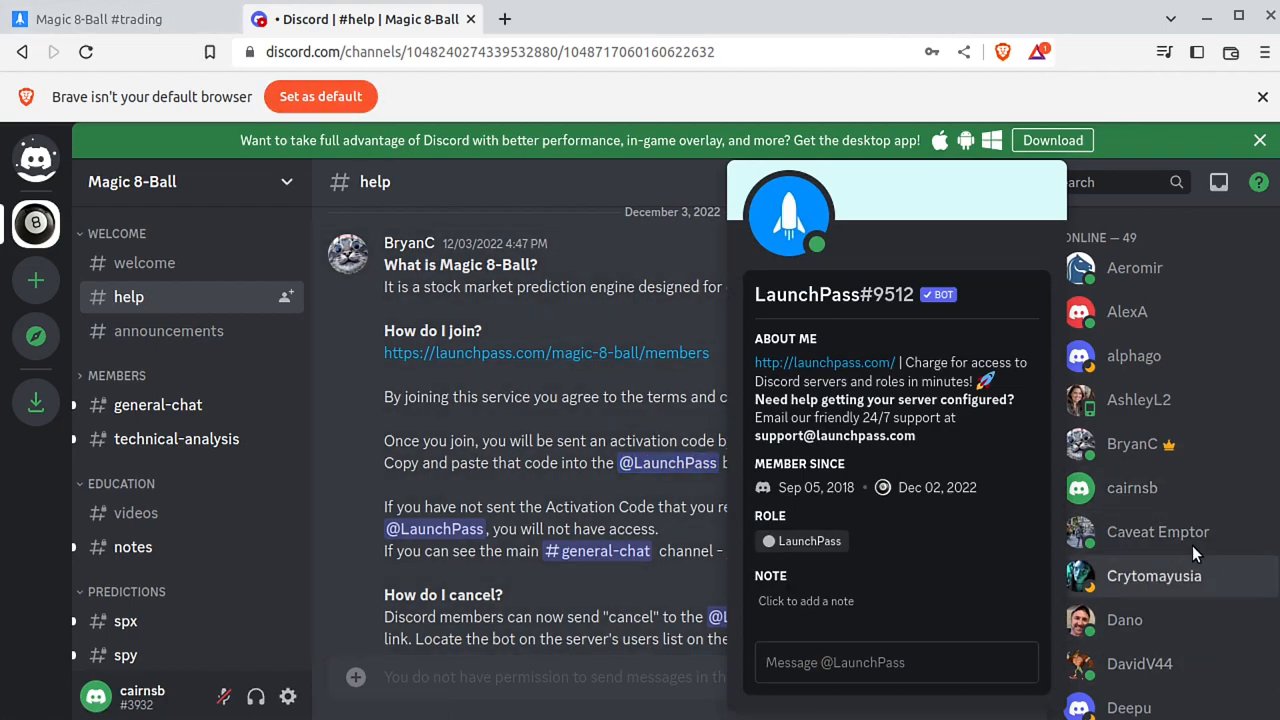
pyautogui.click(602, 415)
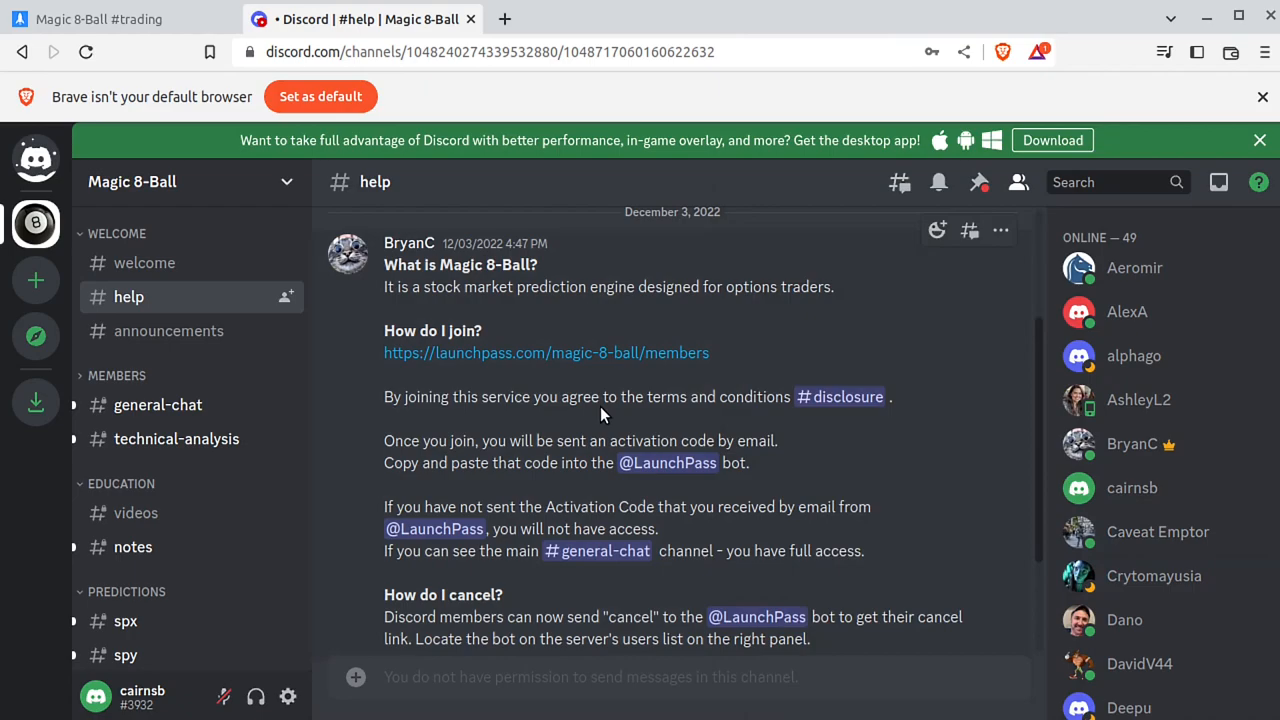
pyautogui.moveTo(668, 463)
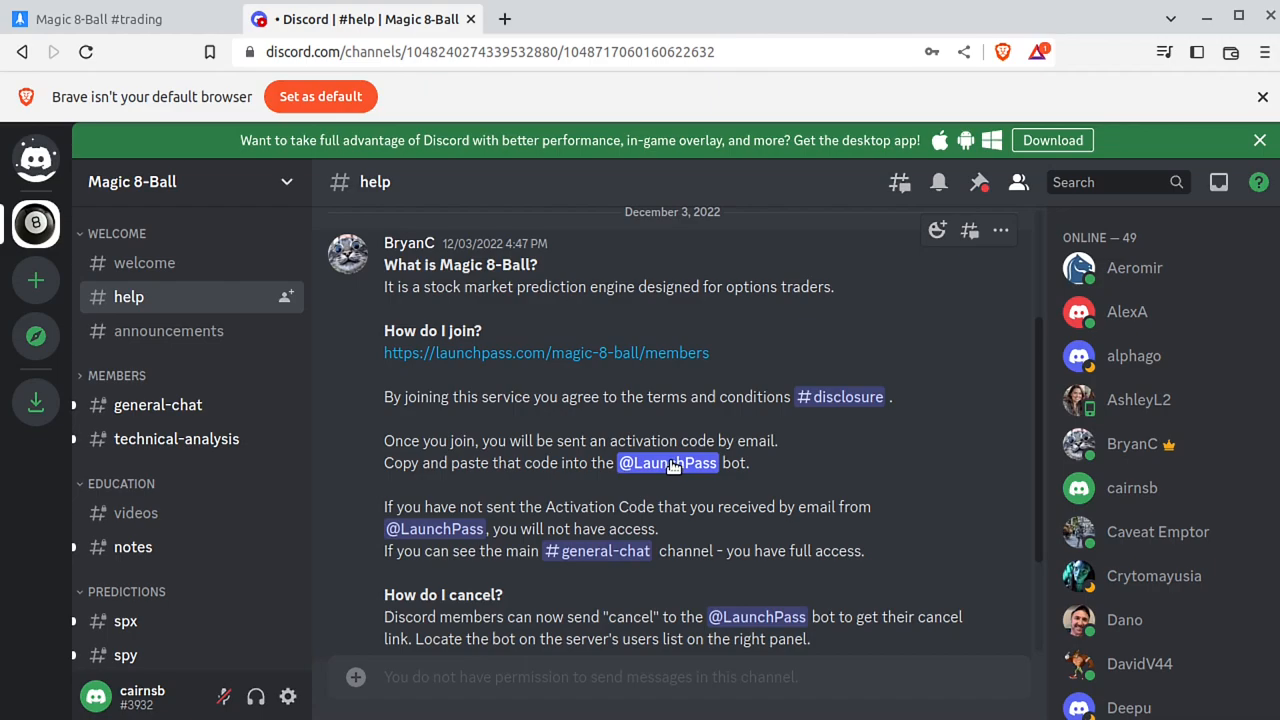
pyautogui.moveTo(137, 641)
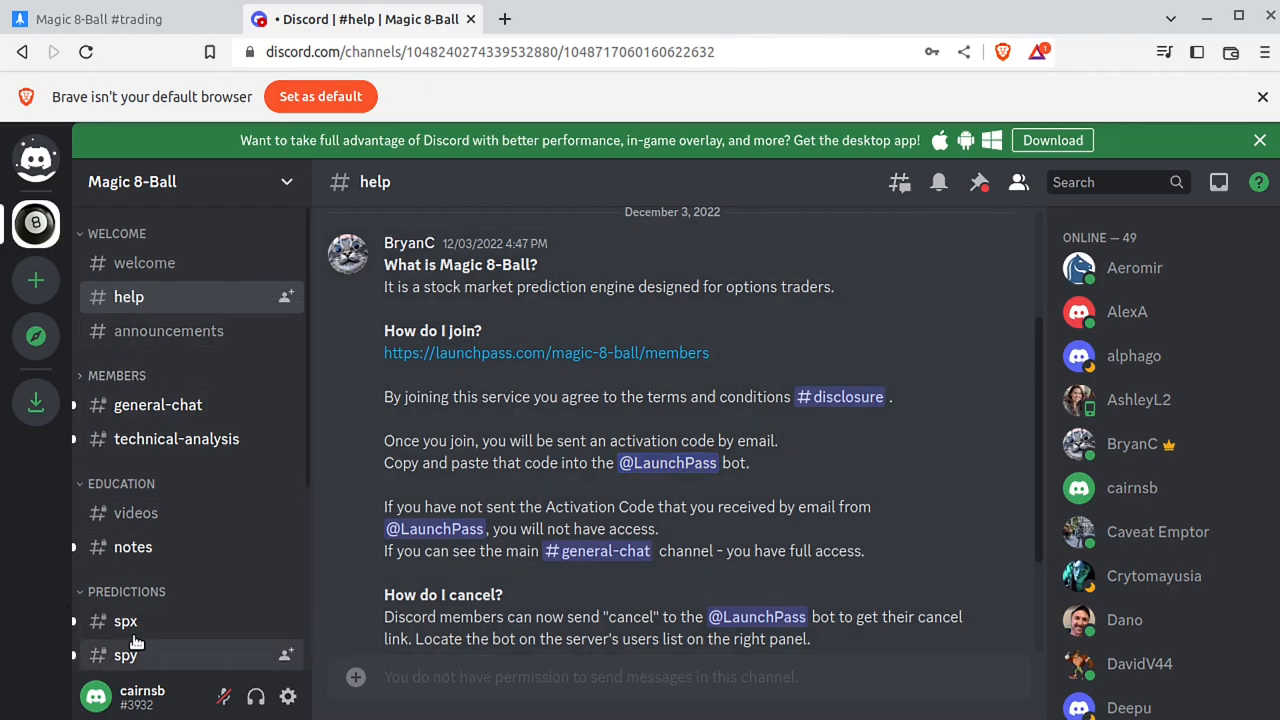
pyautogui.scroll(-3)
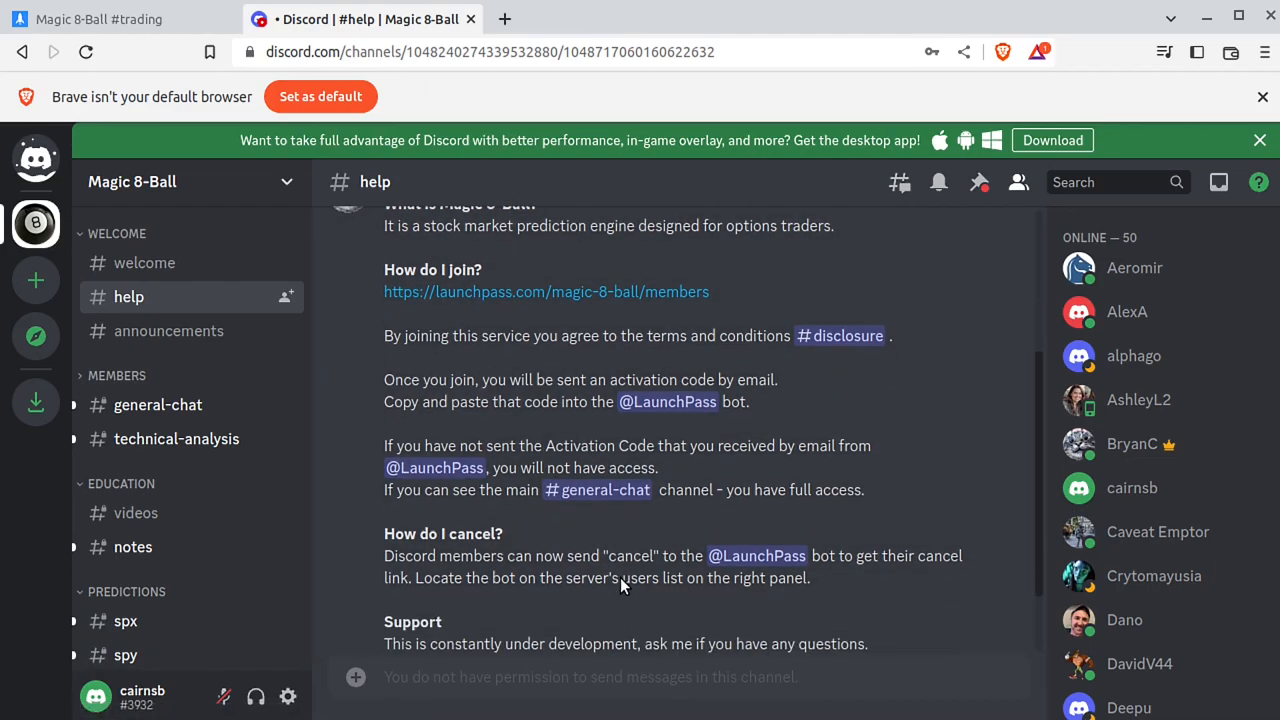
pyautogui.scroll(-3)
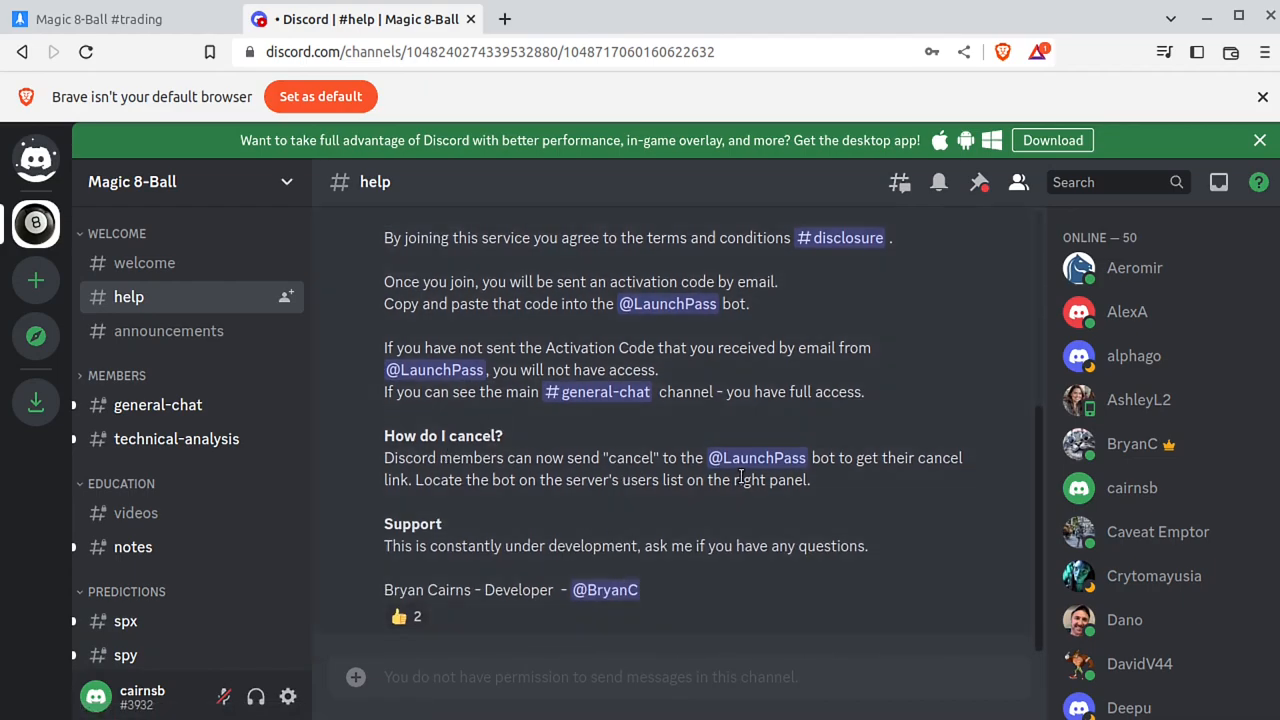
pyautogui.click(757, 458)
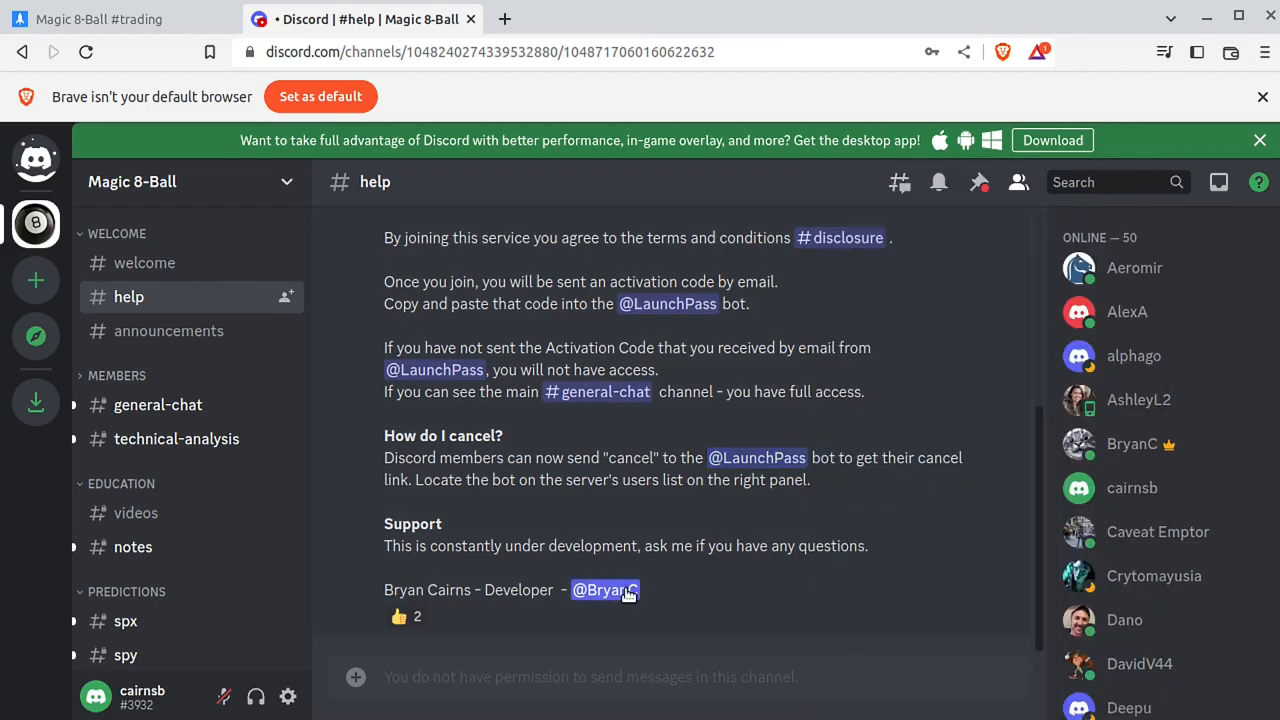
pyautogui.click(604, 590)
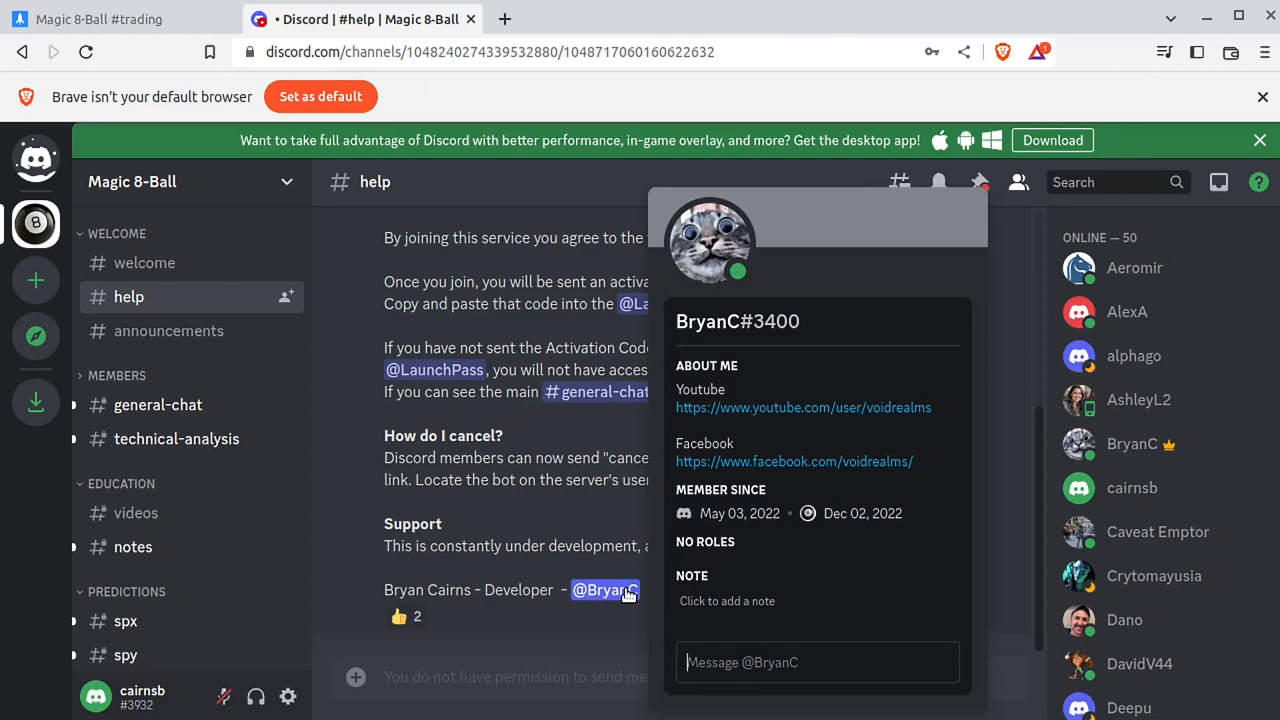
pyautogui.moveTo(623, 578)
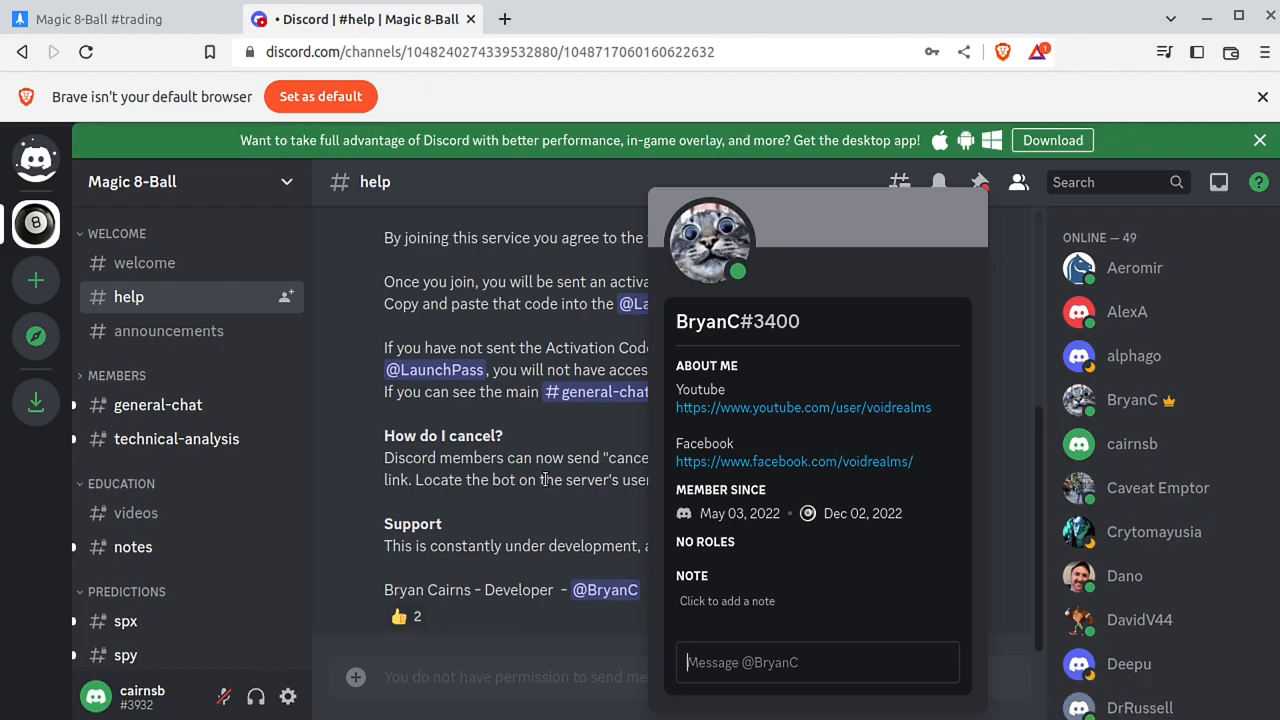
pyautogui.moveTo(710, 243)
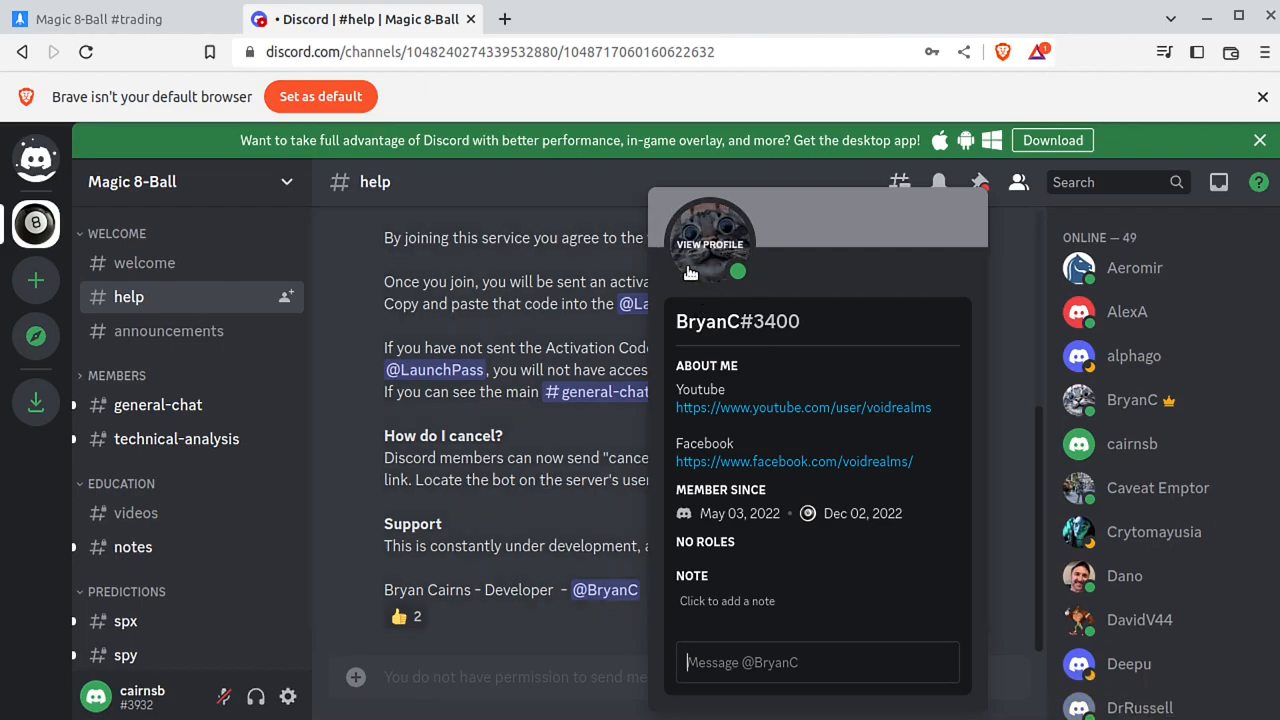
pyautogui.moveTo(670, 335)
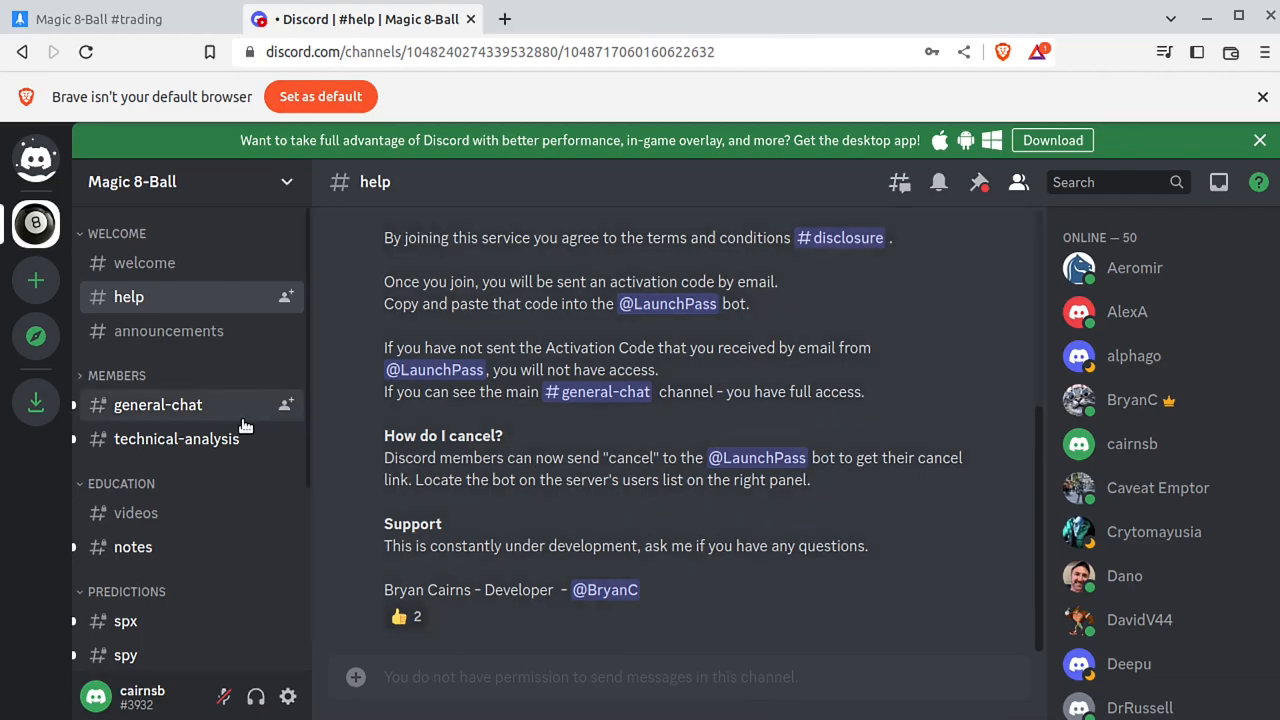
pyautogui.click(158, 404)
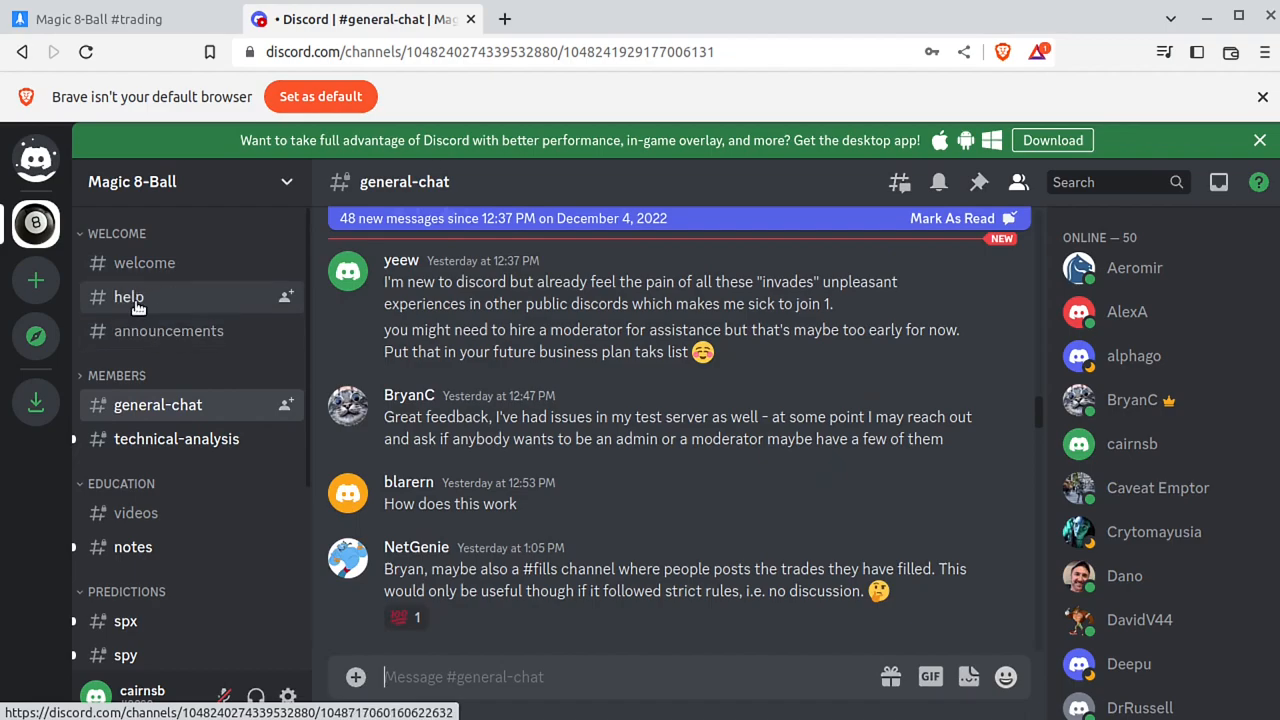
pyautogui.moveTo(145, 584)
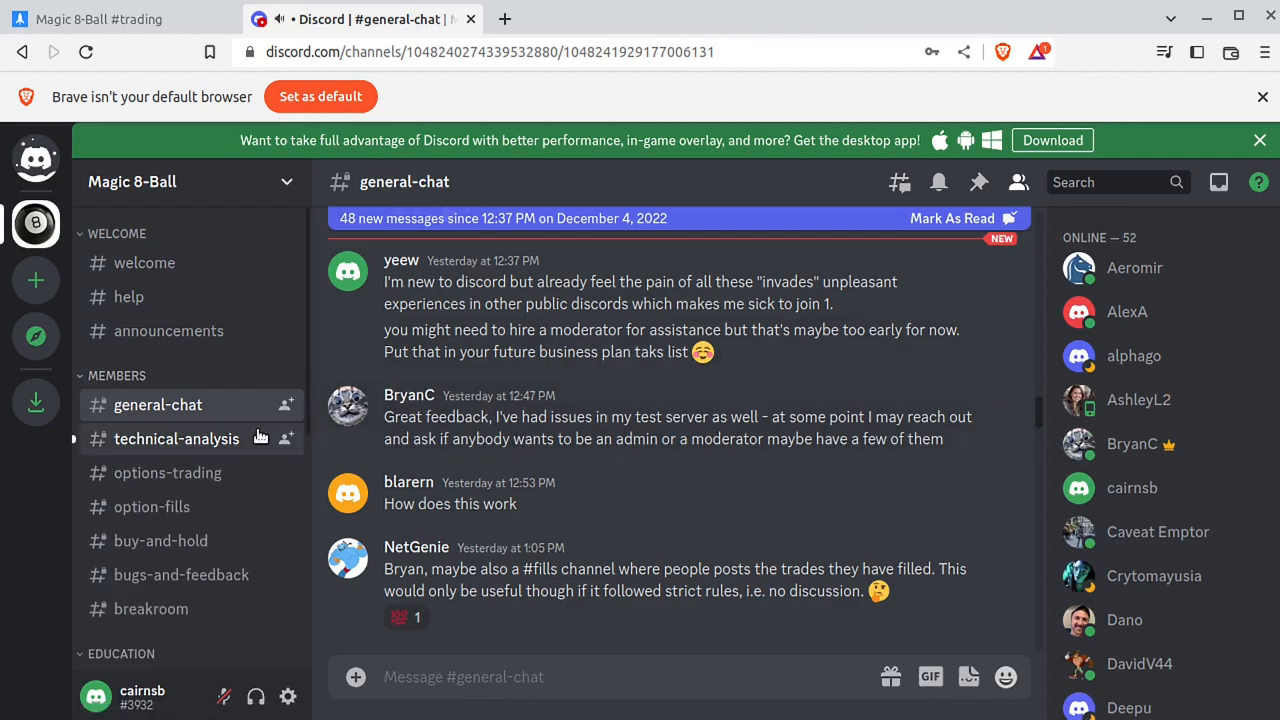
pyautogui.click(177, 438)
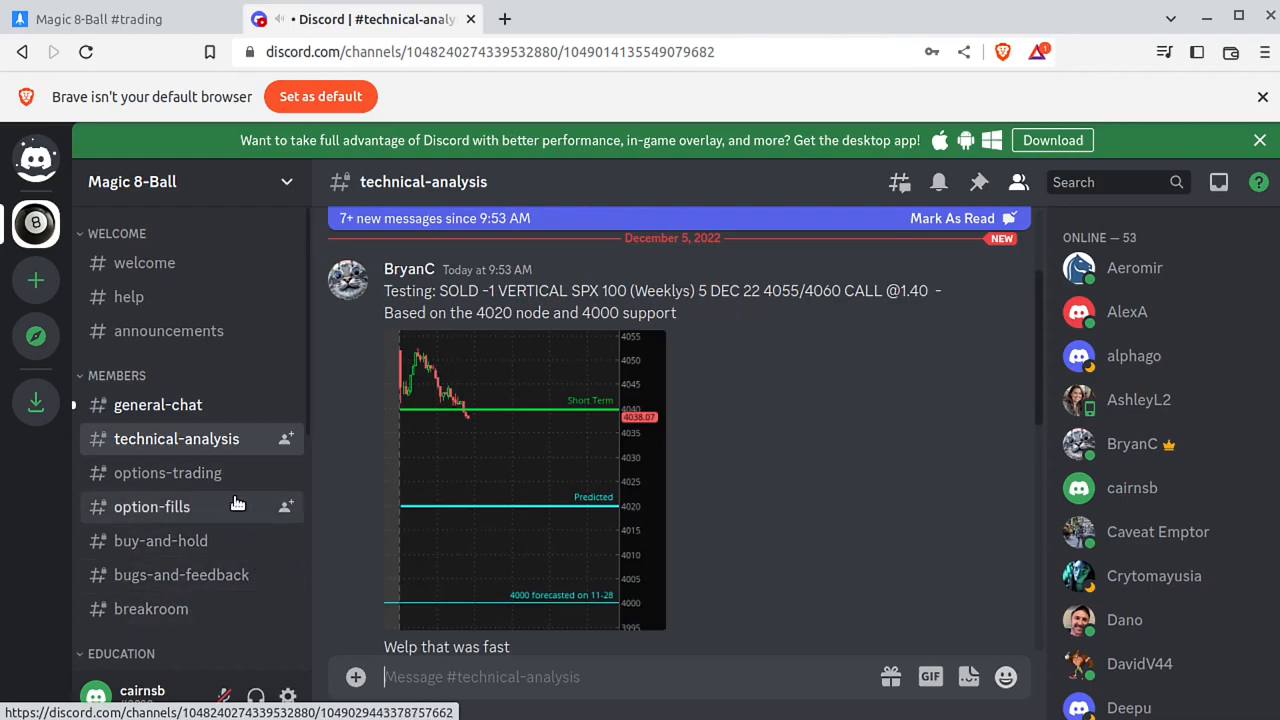
pyautogui.scroll(-3)
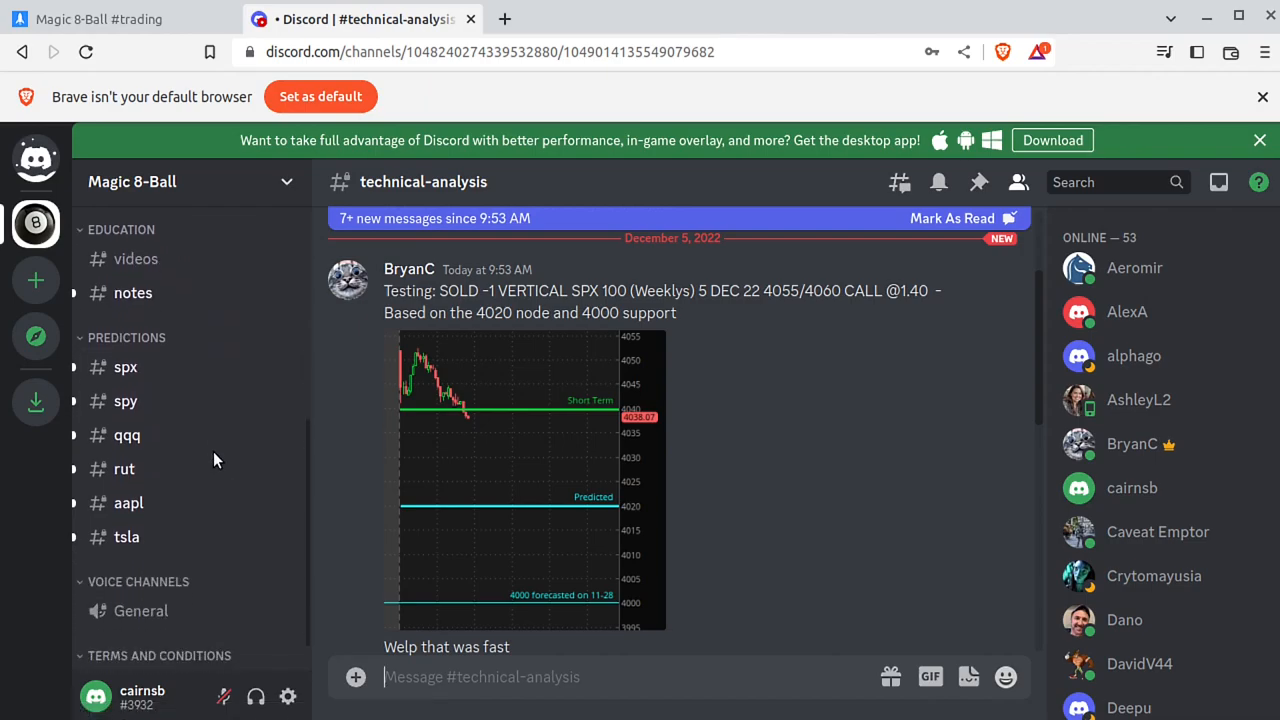
pyautogui.moveTo(130, 367)
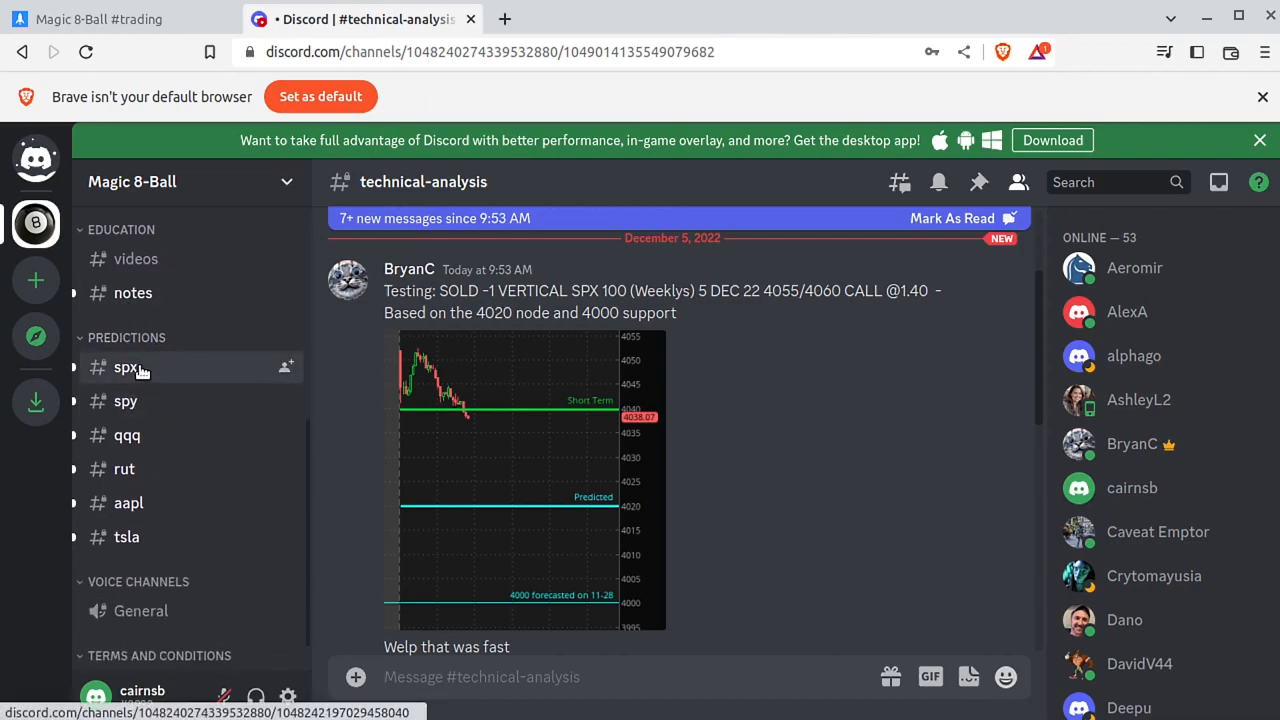
pyautogui.moveTo(220, 270)
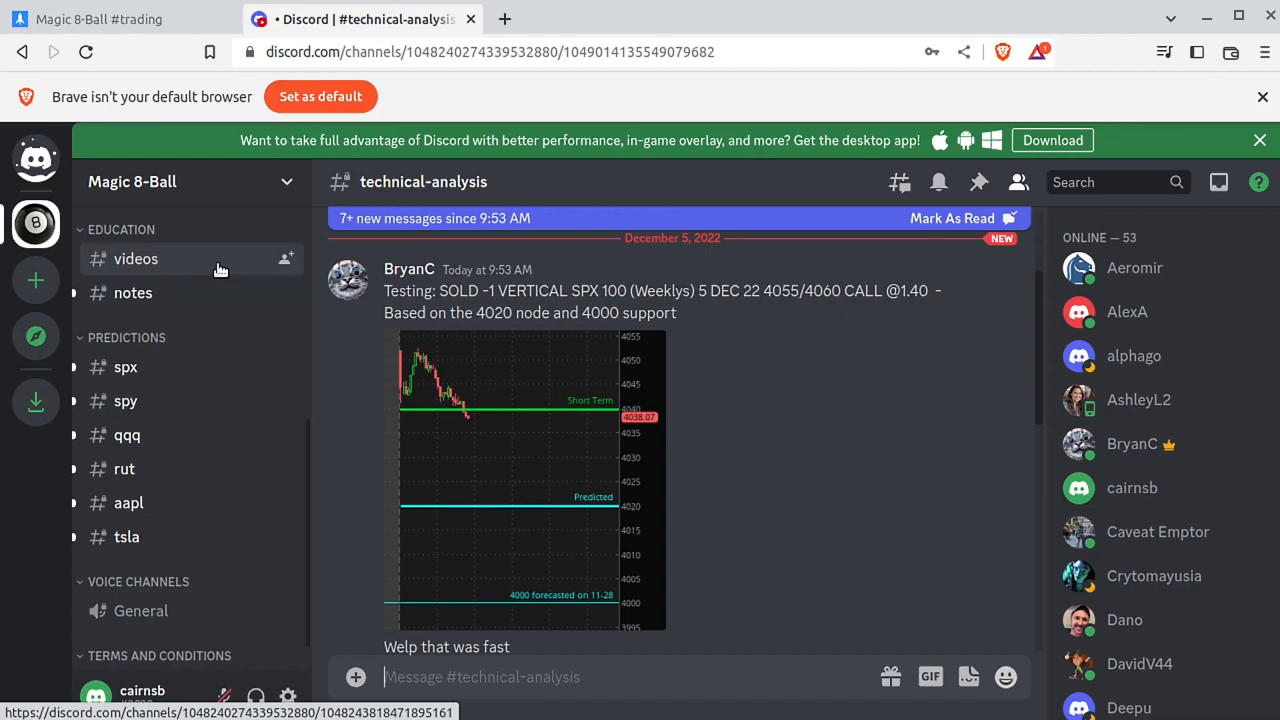
pyautogui.moveTo(170, 360)
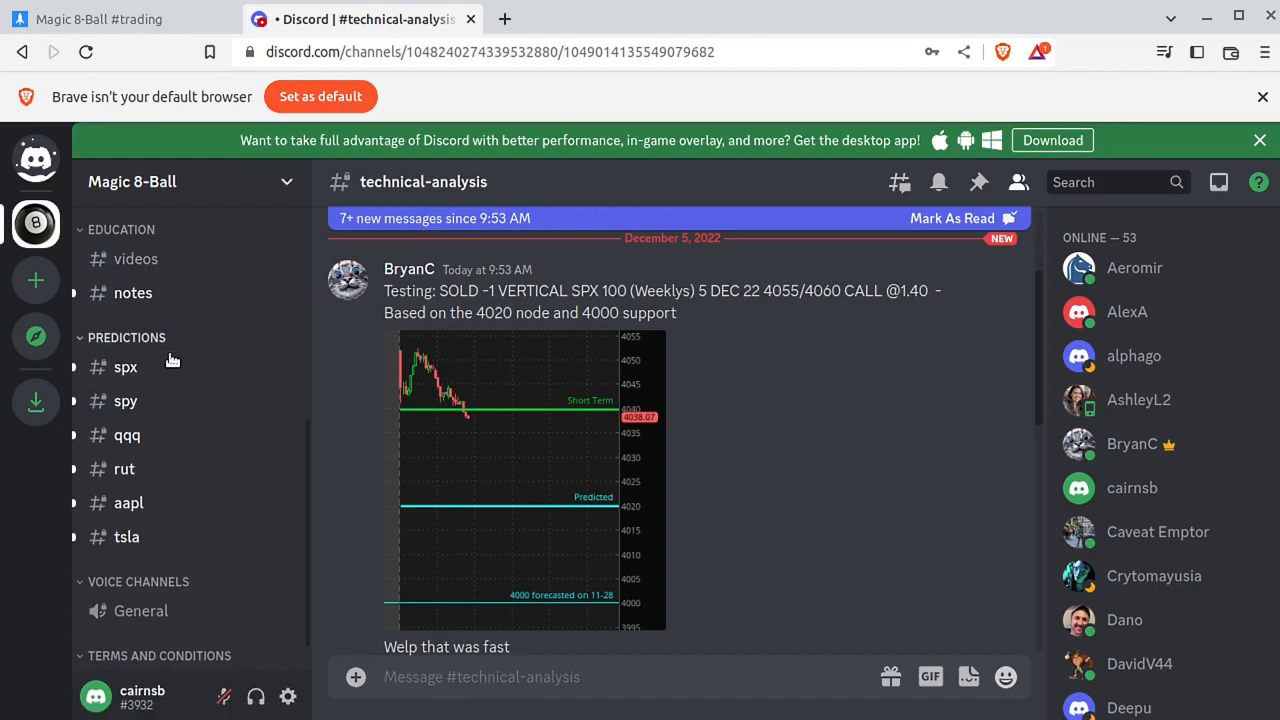
pyautogui.moveTo(143, 374)
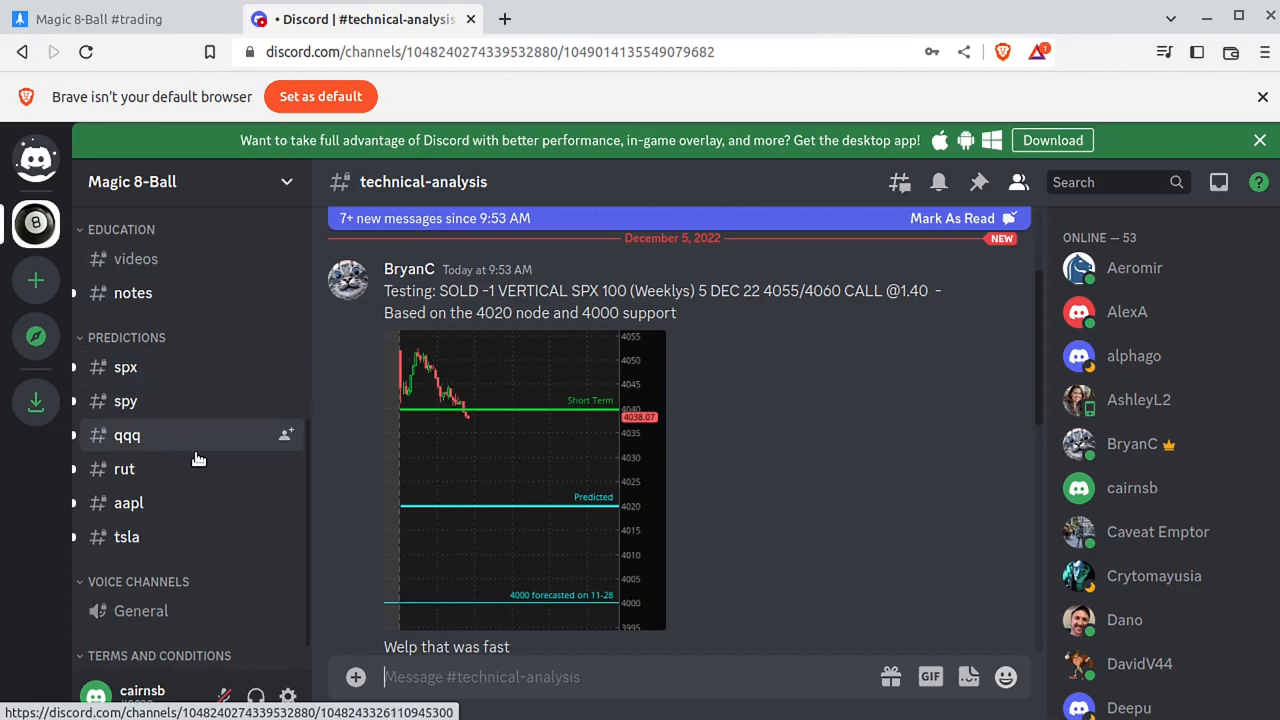
pyautogui.moveTo(164, 537)
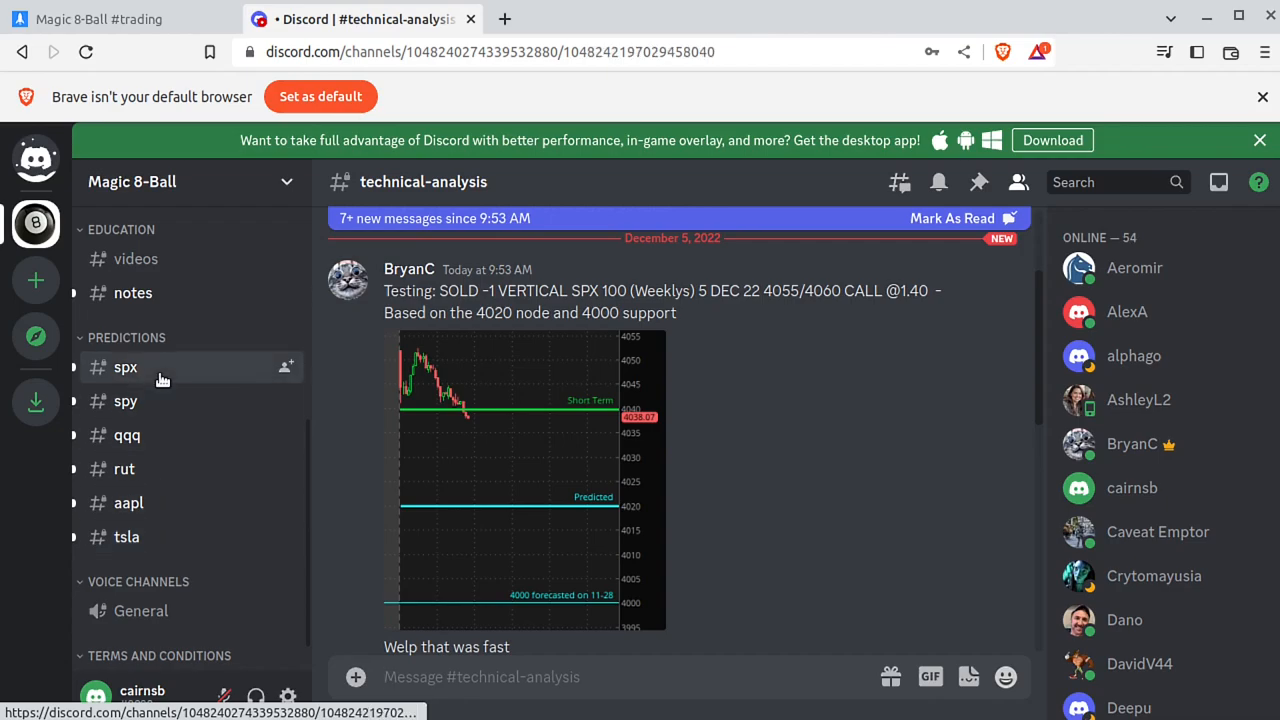
# Show the #spx channel's 12-05-2022 SPX prediction post with price and predicted close
pyautogui.click(125, 367)
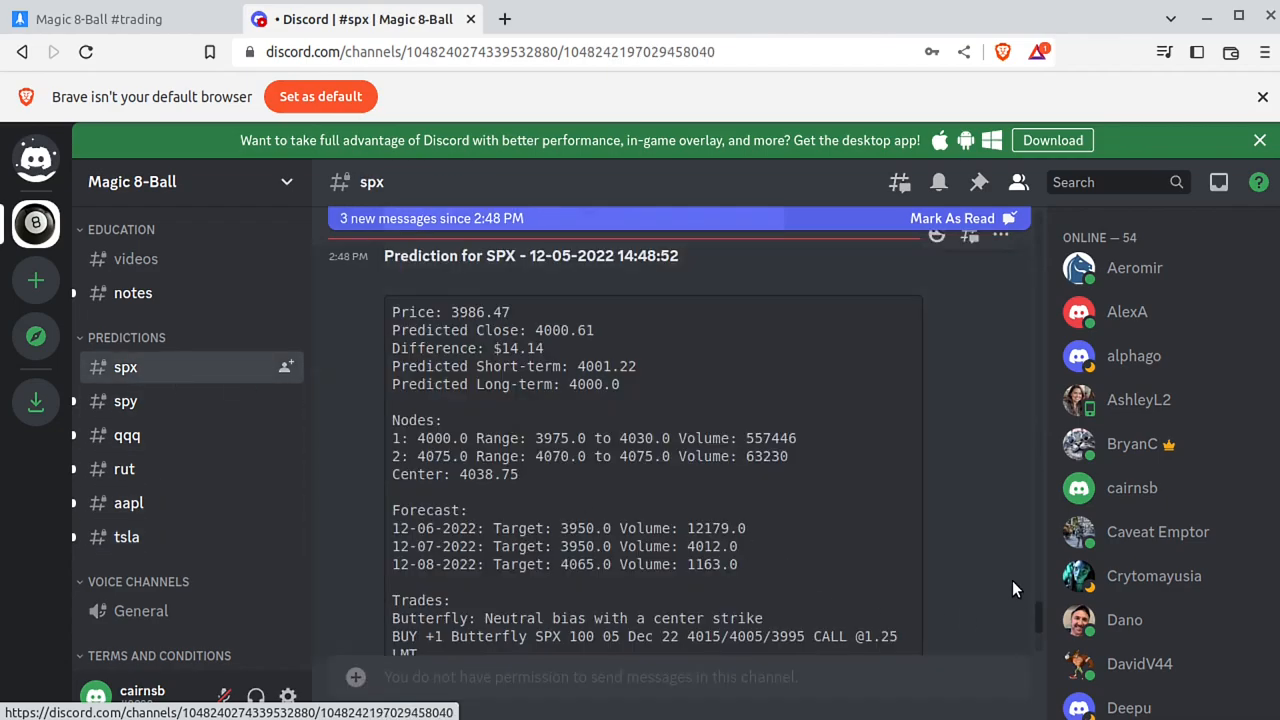
pyautogui.scroll(-3)
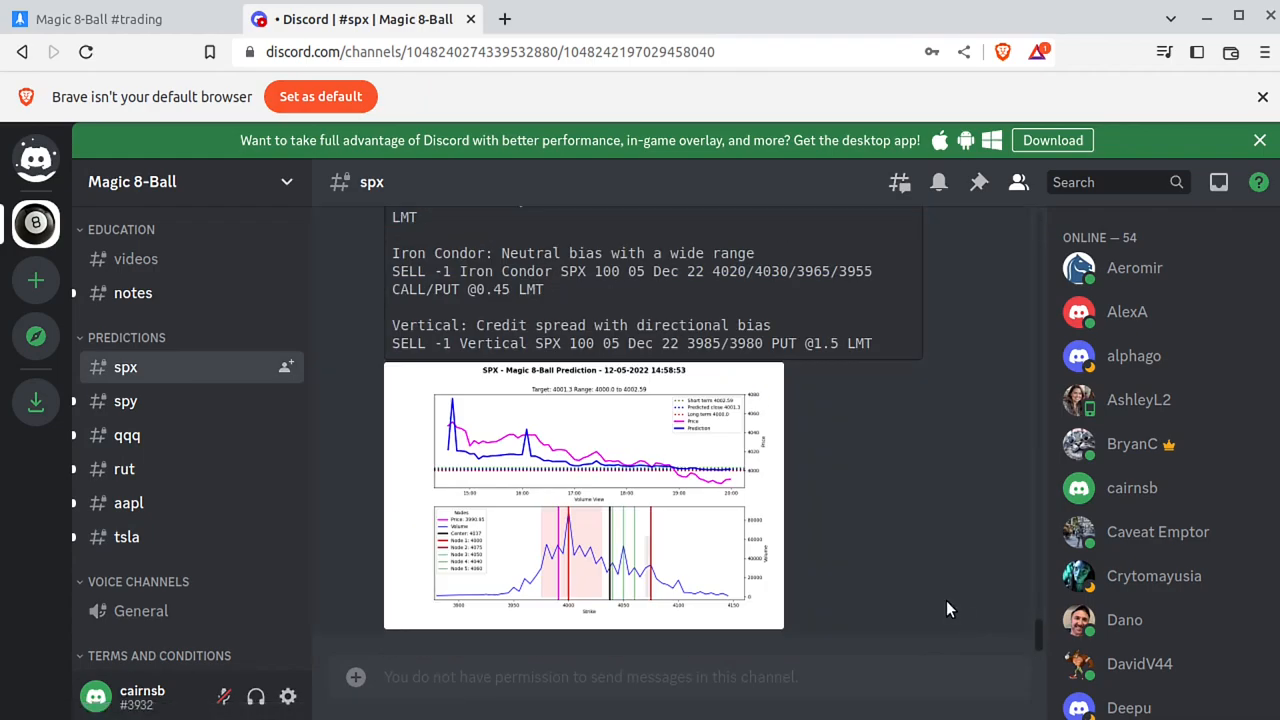
pyautogui.moveTo(948, 596)
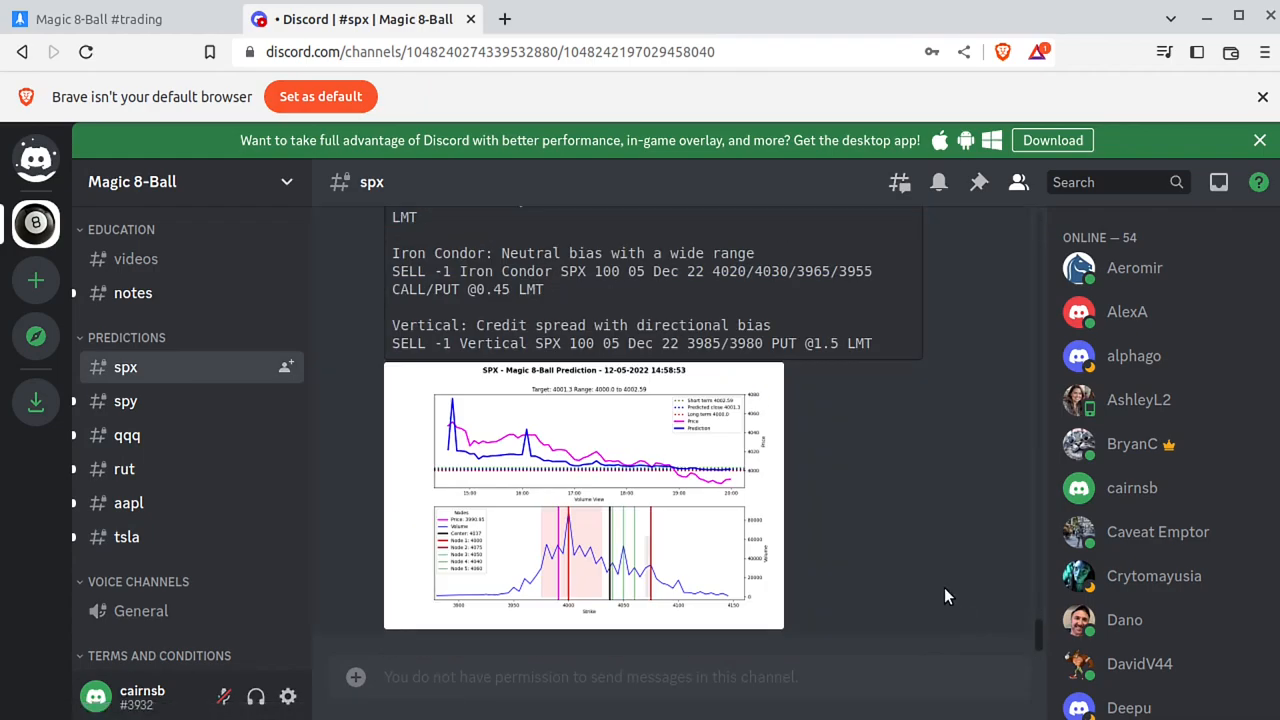
pyautogui.scroll(-3)
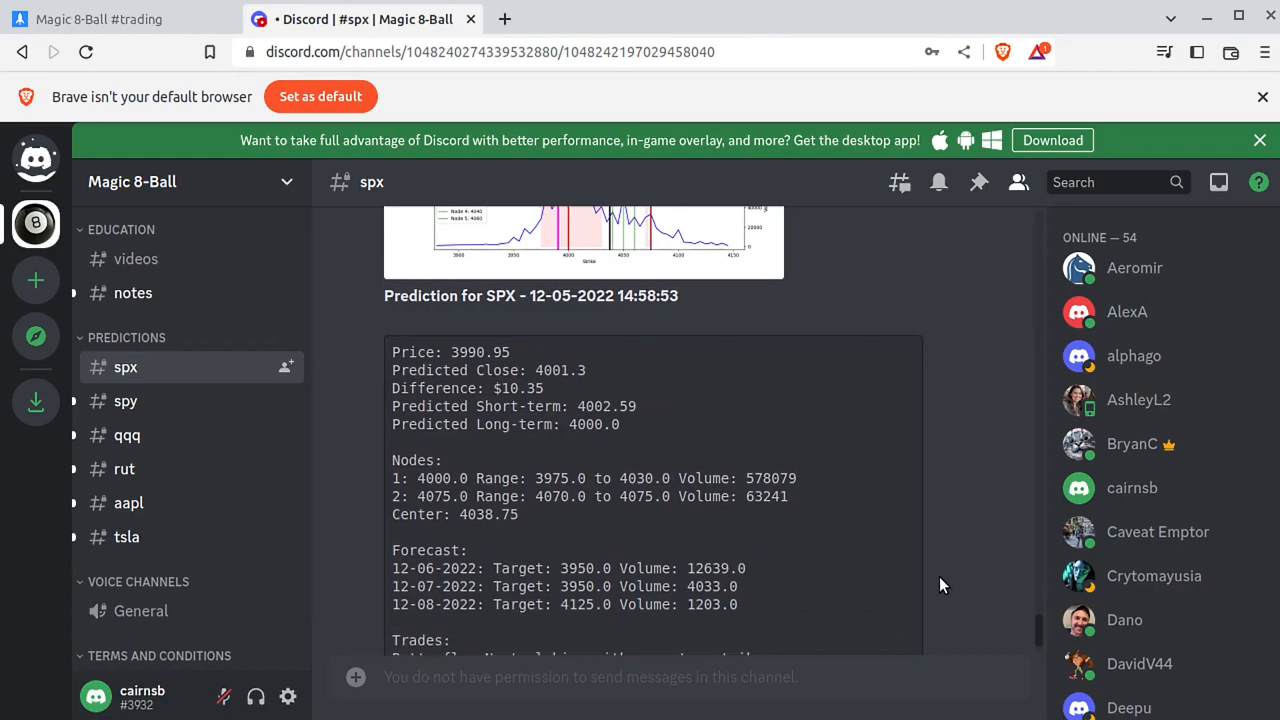
pyautogui.scroll(-3)
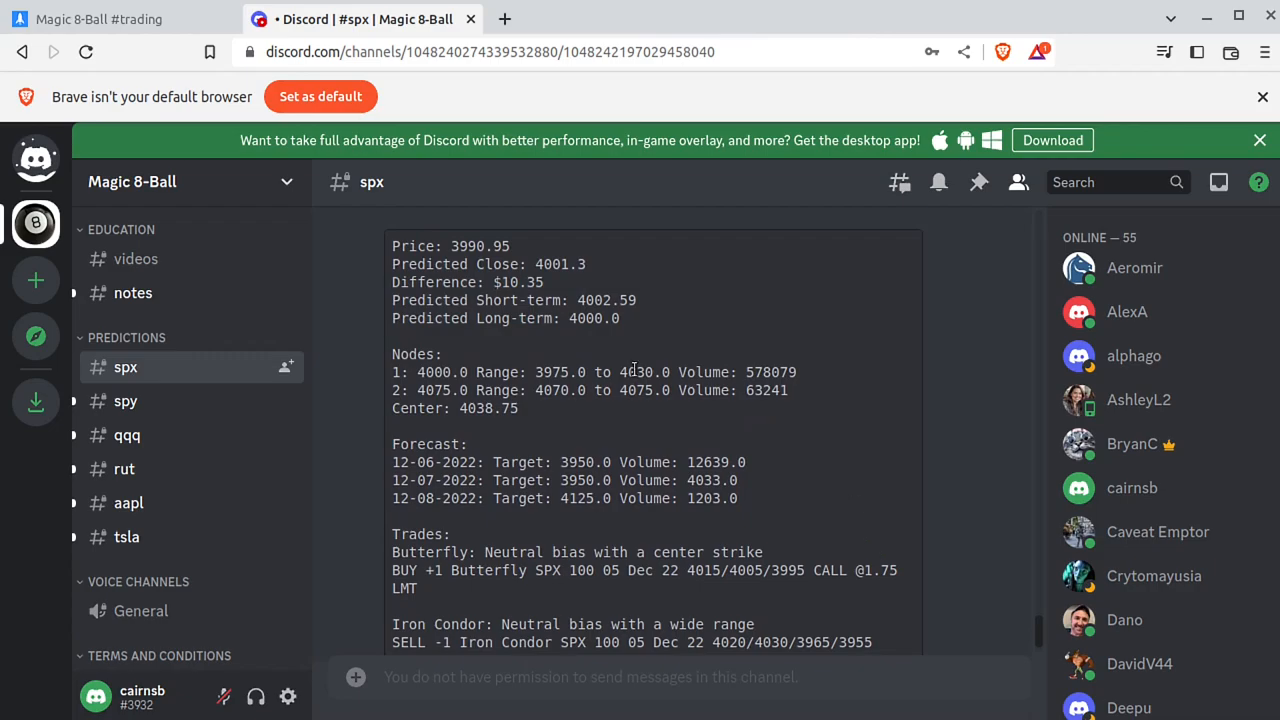
# Highlight the predicted close 4001.3 and the difference value in the SPX prediction
pyautogui.doubleClick(480, 245)
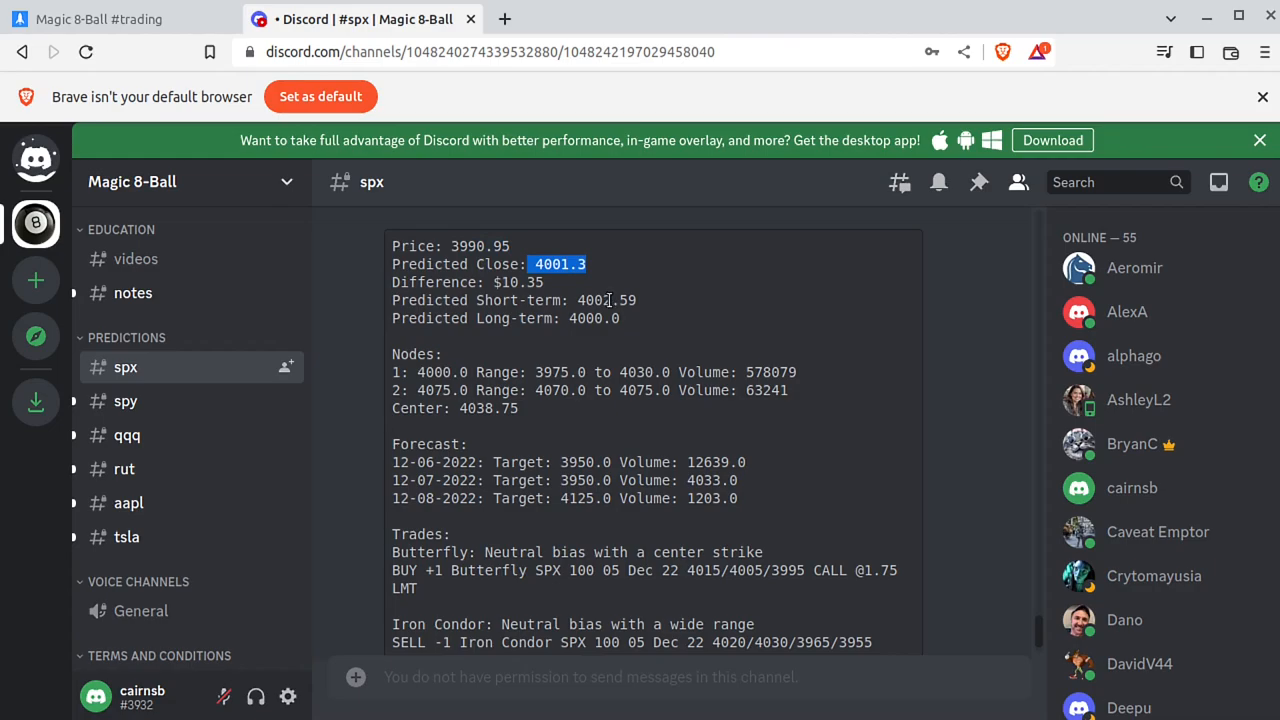
pyautogui.moveTo(547, 289)
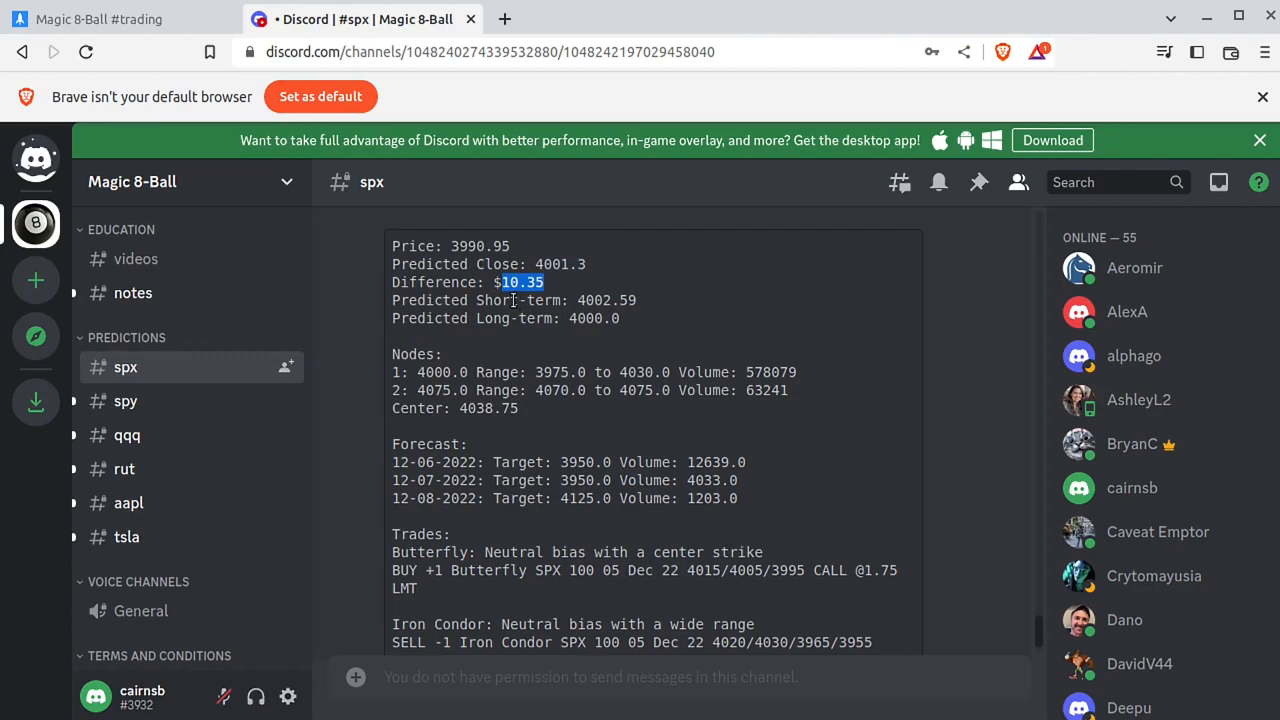
pyautogui.click(626, 300)
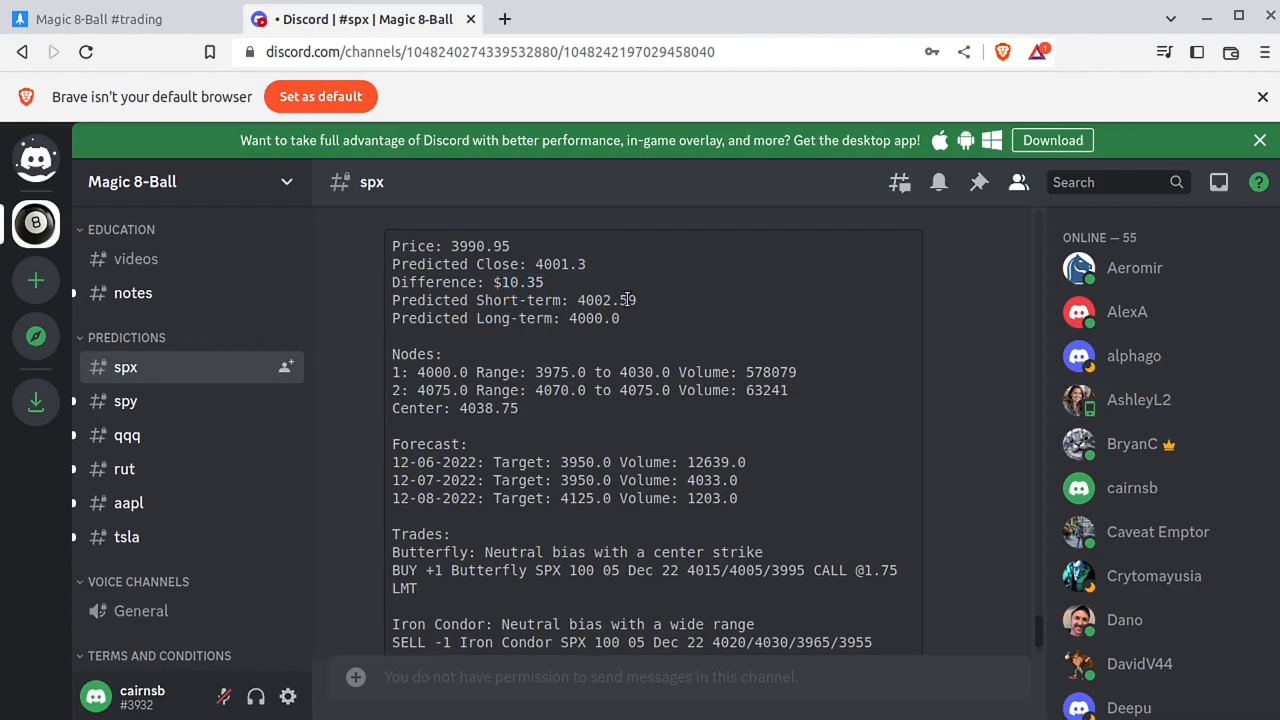
pyautogui.doubleClick(590, 318)
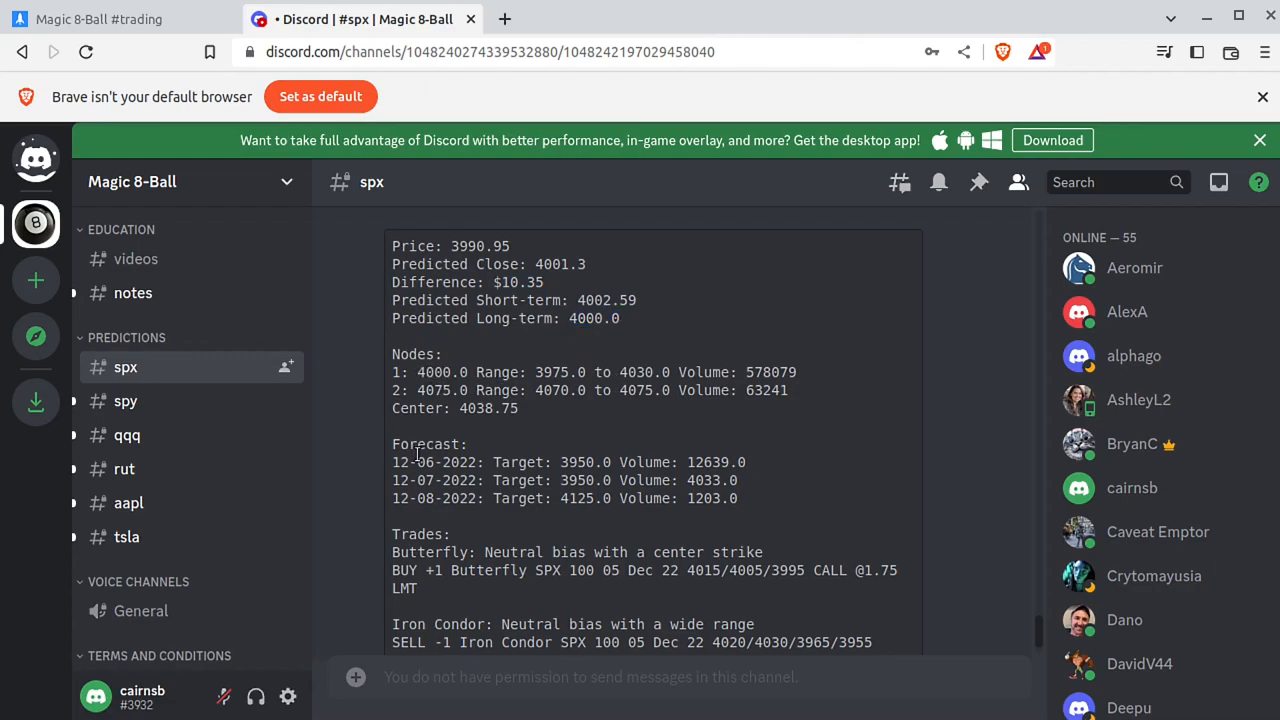
# Highlight the SPX forecast line and the 12-08-2022 target of 4125.0
pyautogui.scroll(-3)
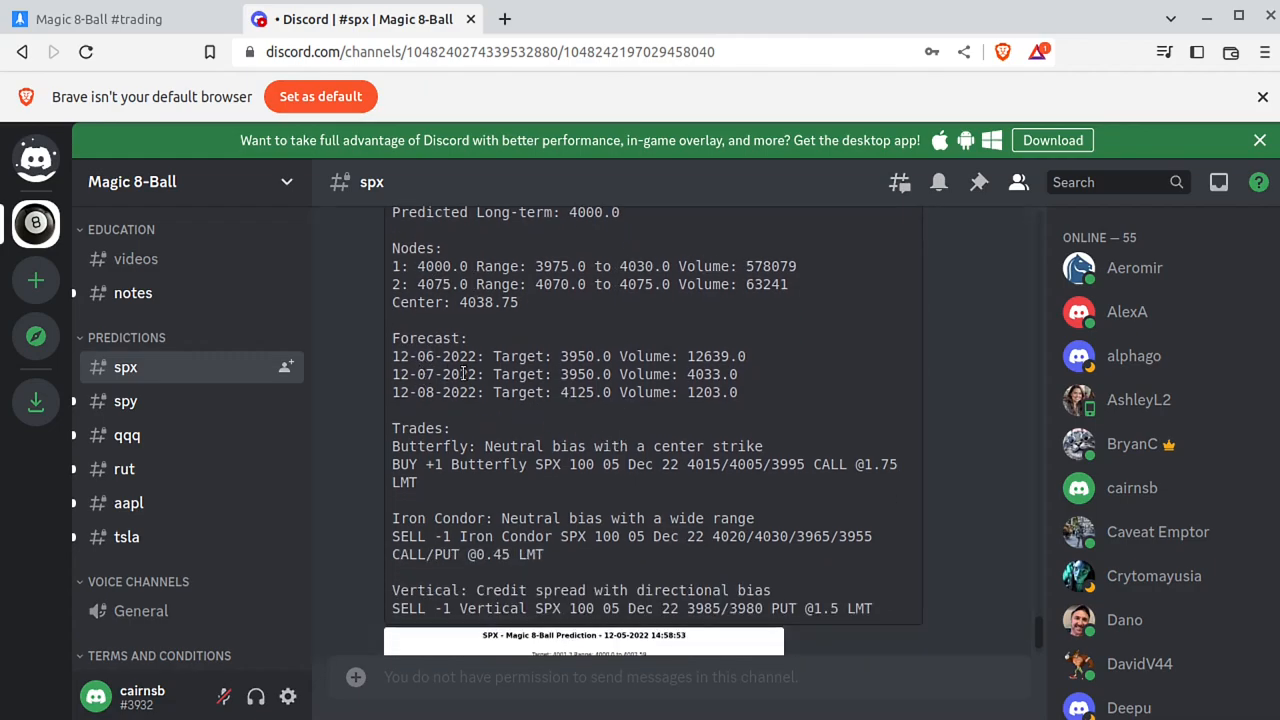
pyautogui.moveTo(392, 356); pyautogui.dragTo(738, 392)
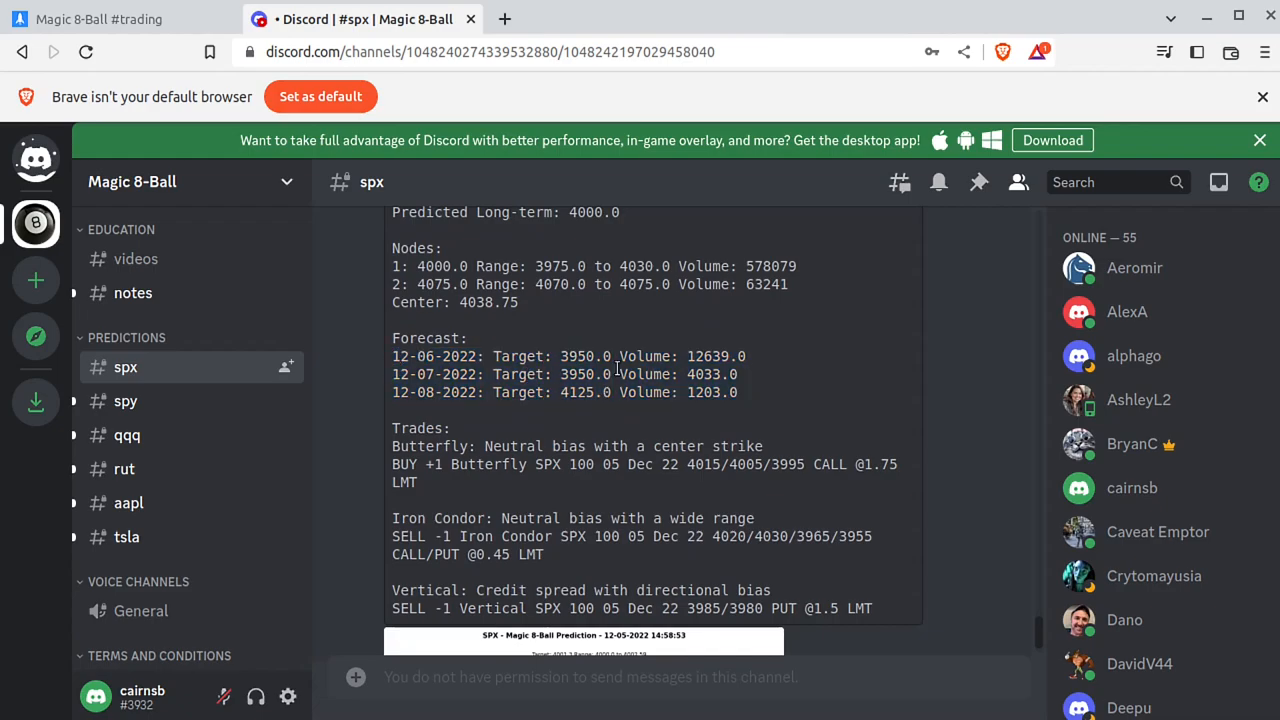
pyautogui.doubleClick(585, 392)
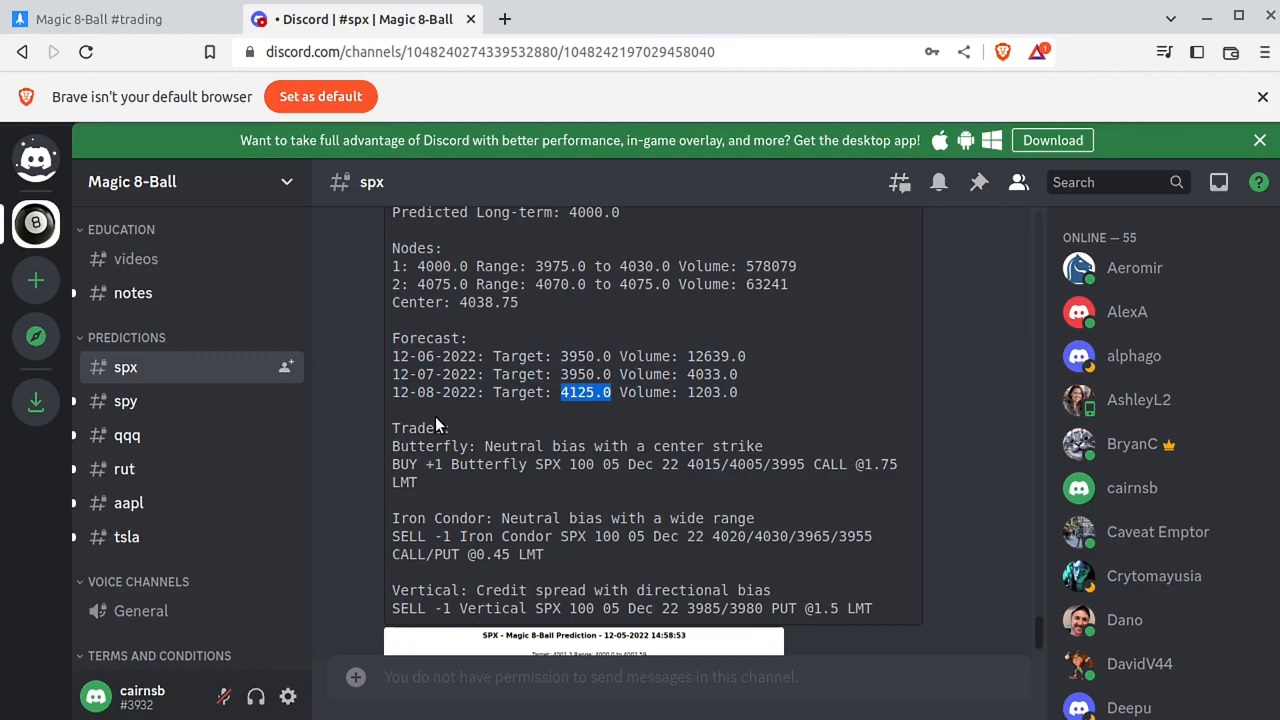
# Review the SPX trades, then switch to the #spy channel's 12-05-2022 prediction chart
pyautogui.scroll(-3)
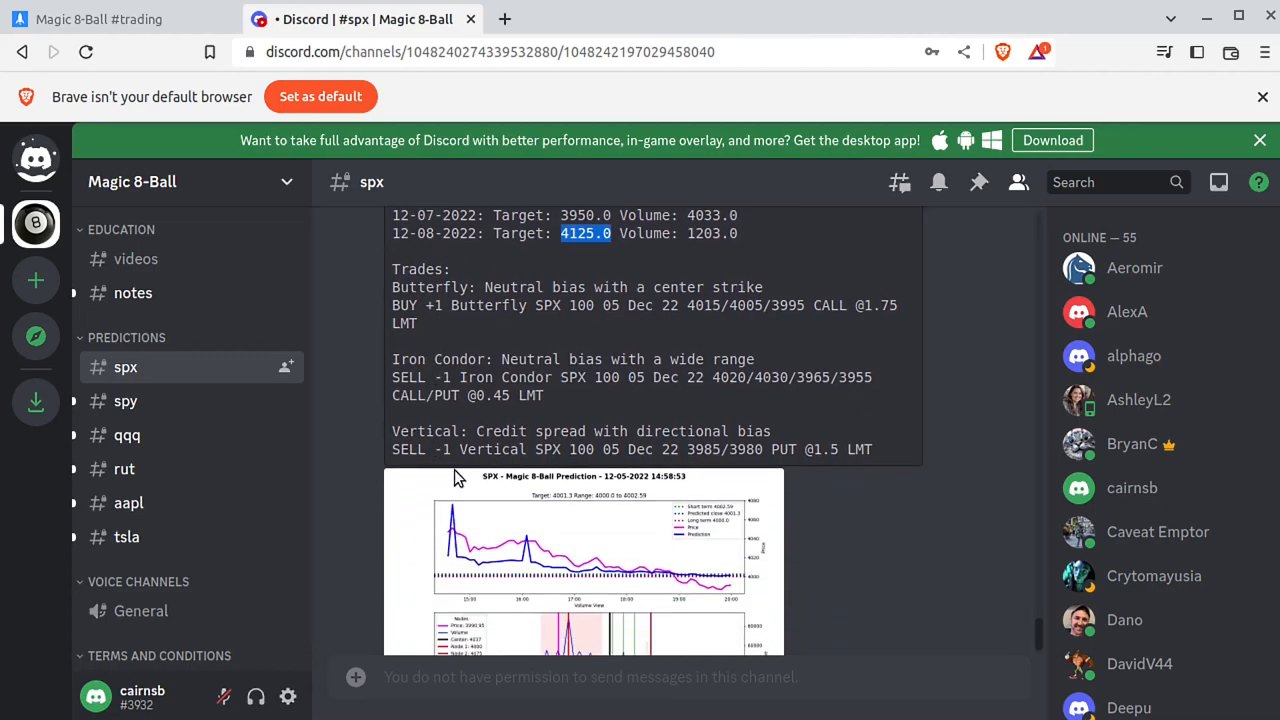
pyautogui.scroll(-3)
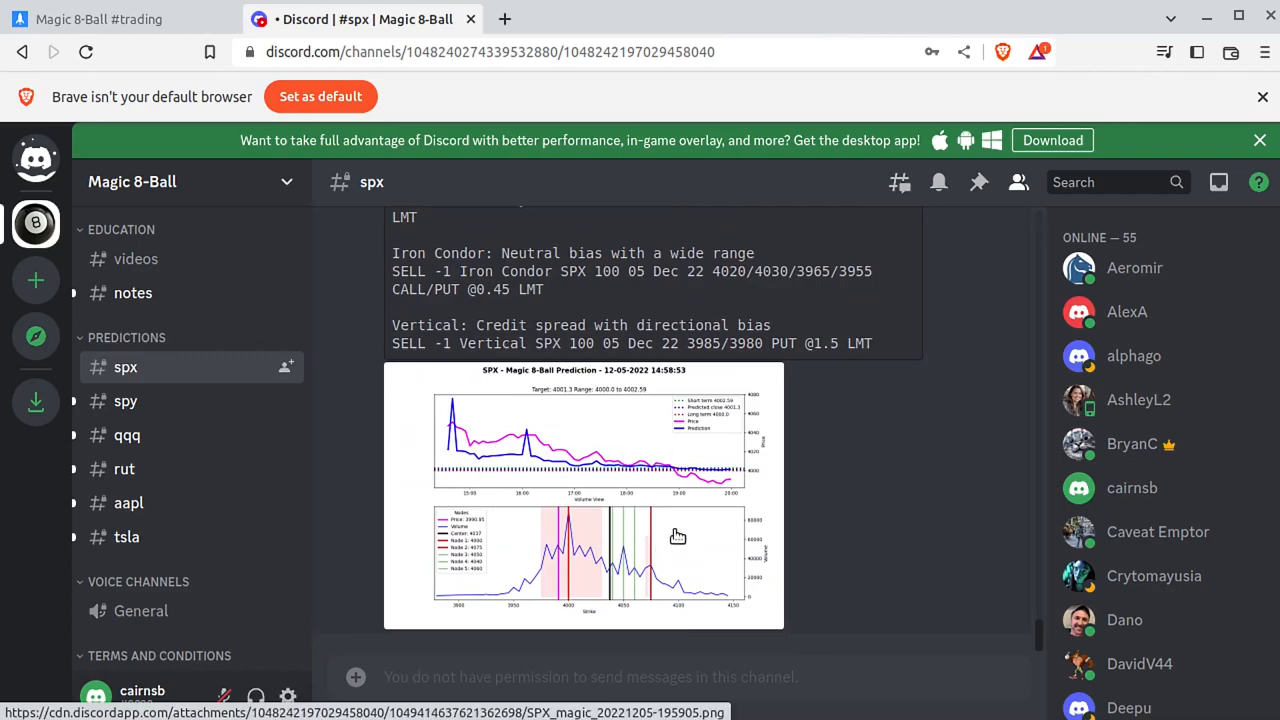
pyautogui.scroll(3)
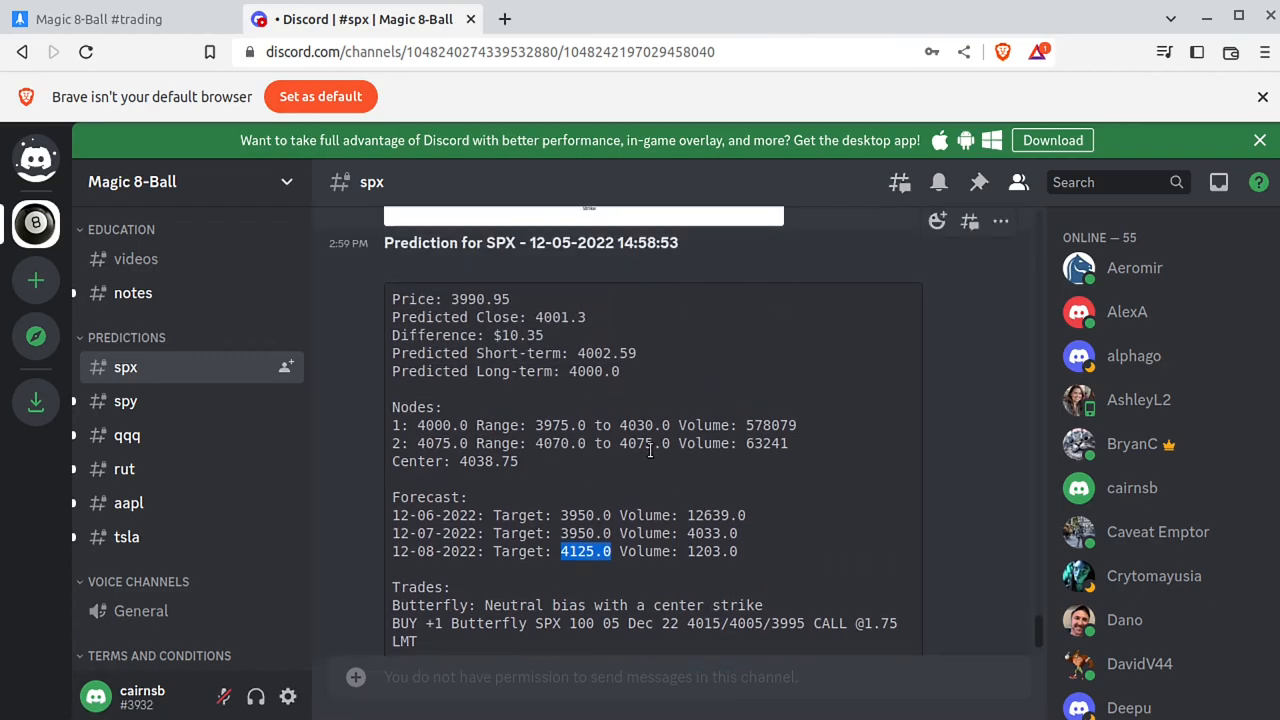
pyautogui.scroll(-3)
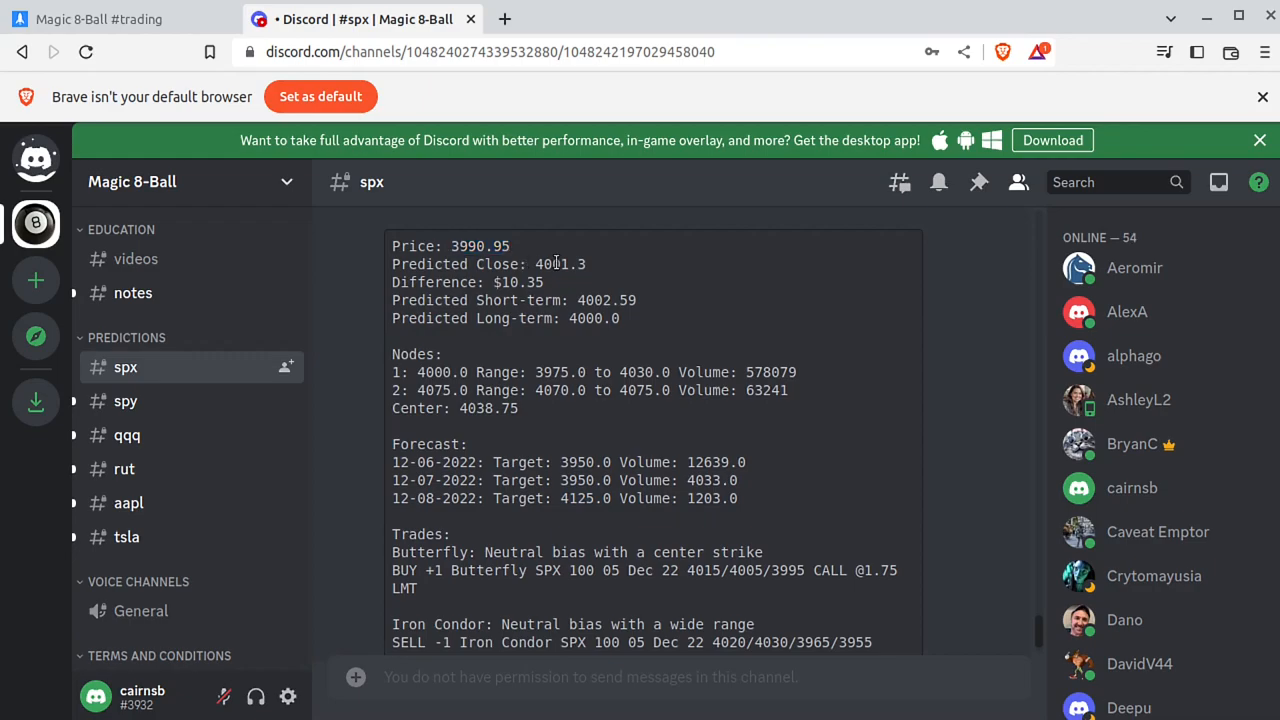
pyautogui.scroll(-3)
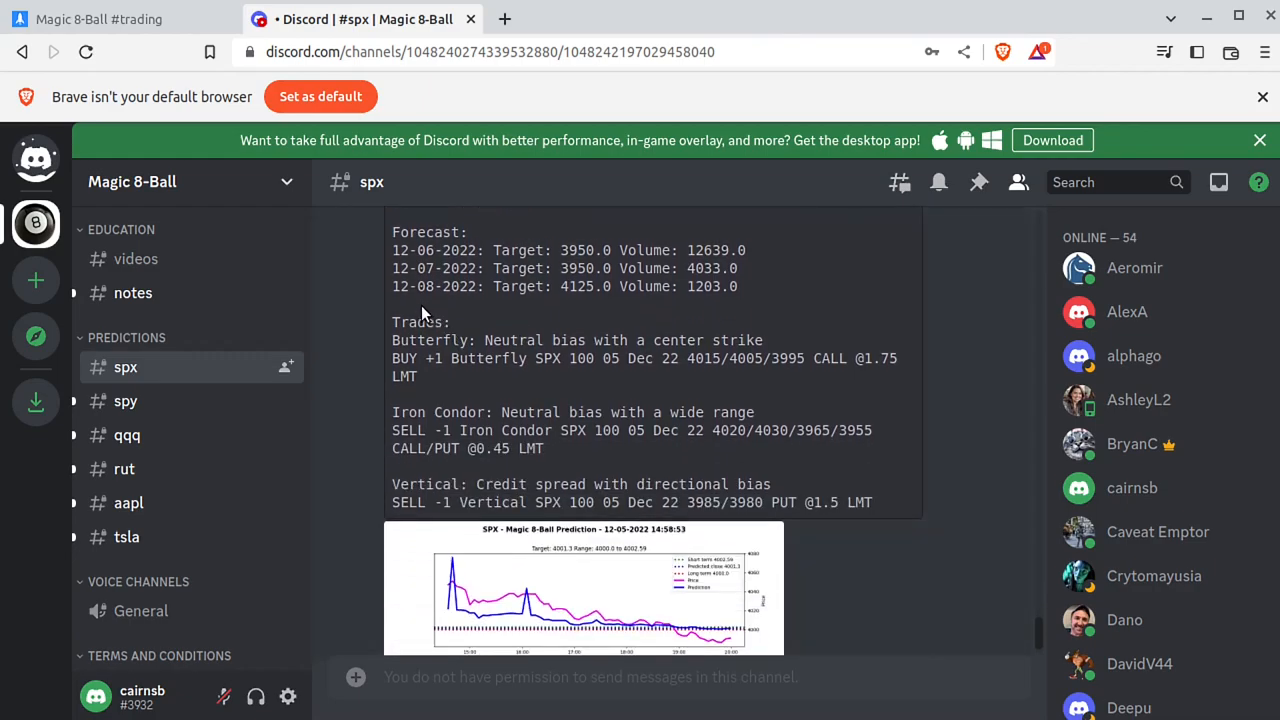
pyautogui.moveTo(478, 386)
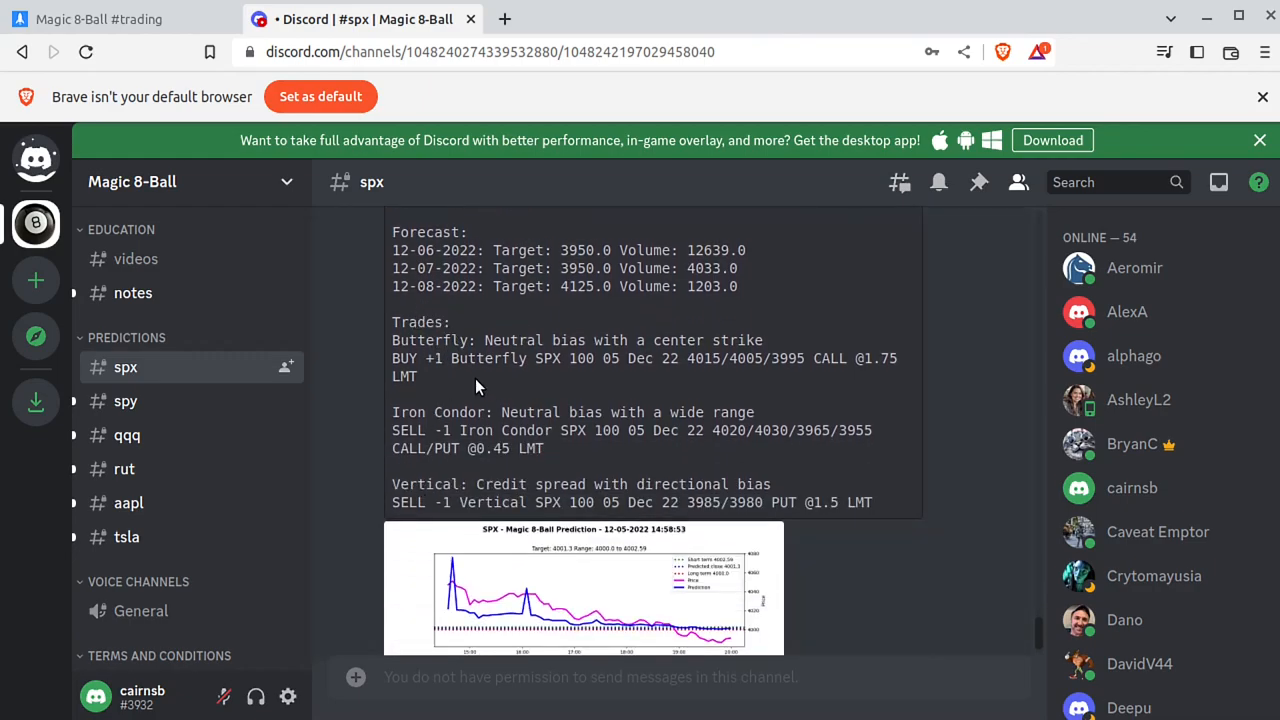
pyautogui.click(125, 401)
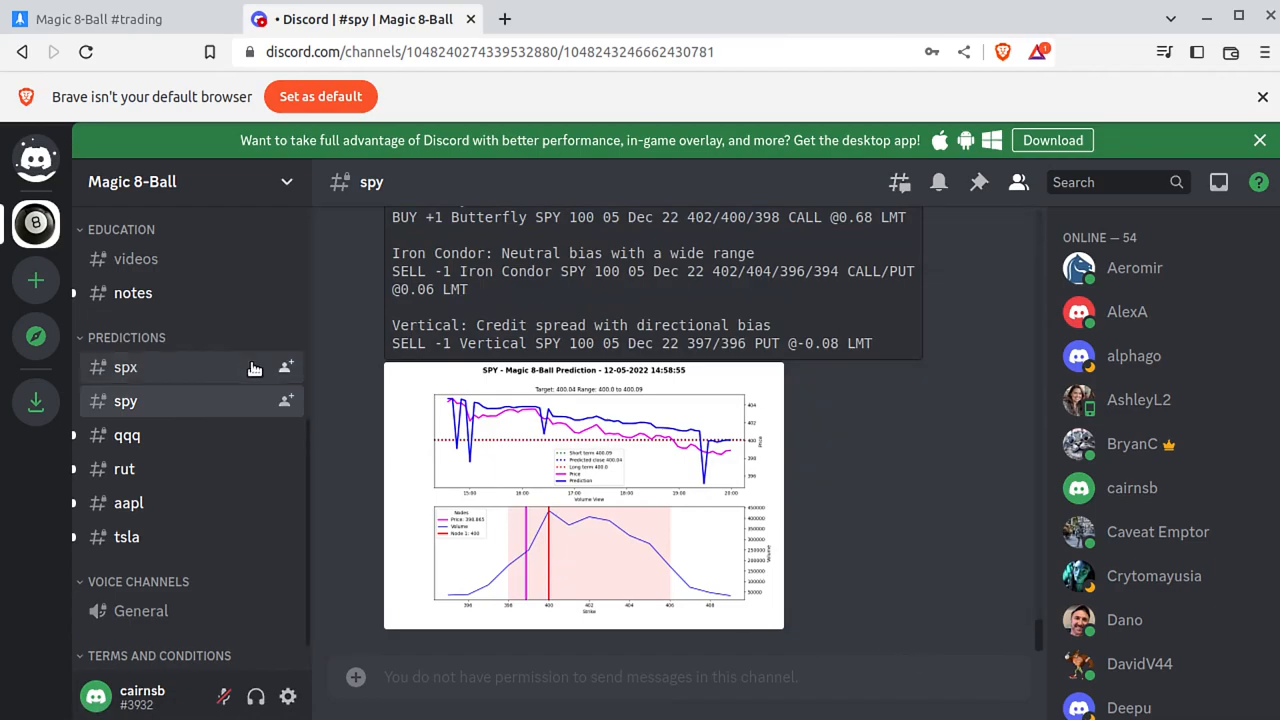
# Compare the #spx and #spy posts and enlarge the SPY prediction chart before the #disclosure channel
pyautogui.click(125, 367)
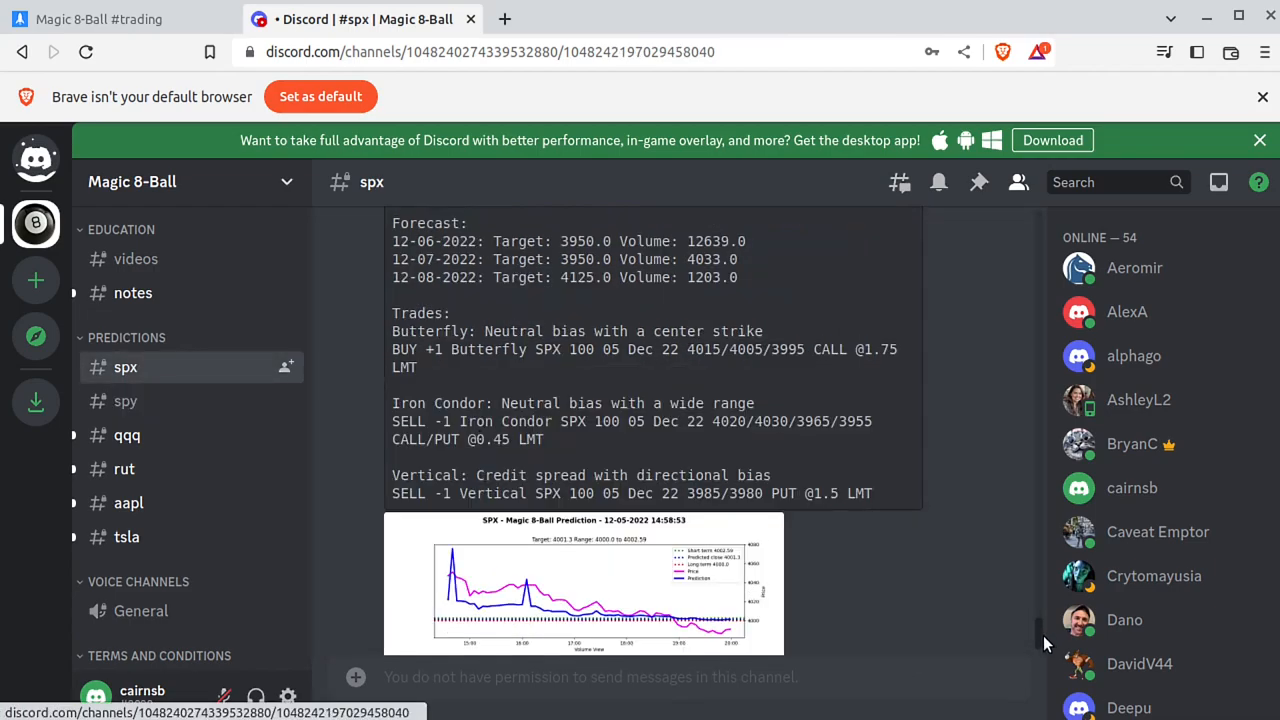
pyautogui.scroll(-3)
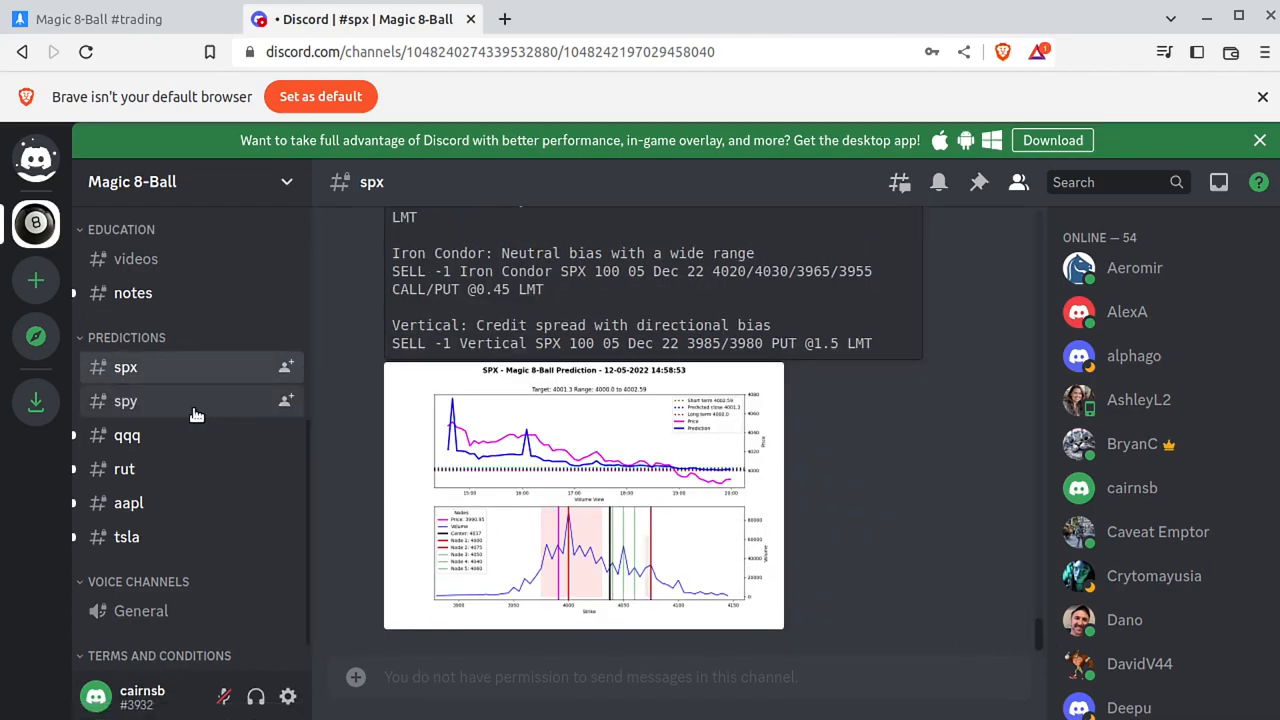
pyautogui.click(125, 401)
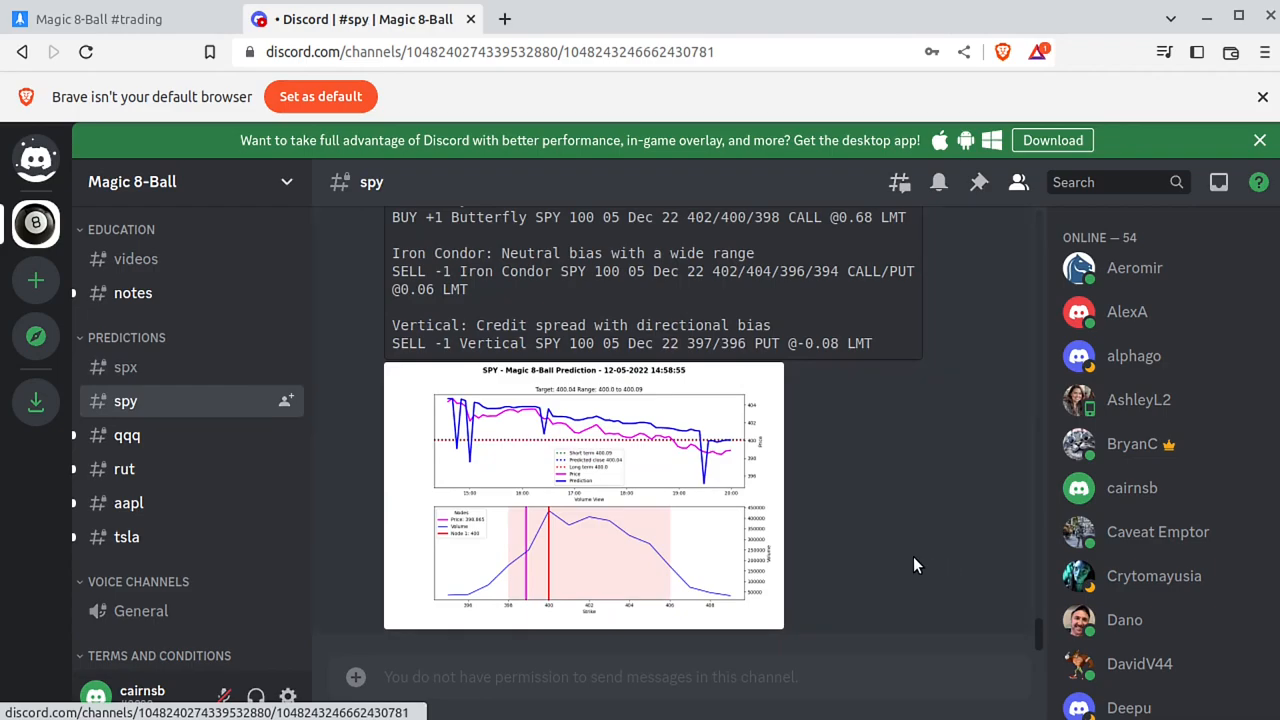
pyautogui.click(583, 495)
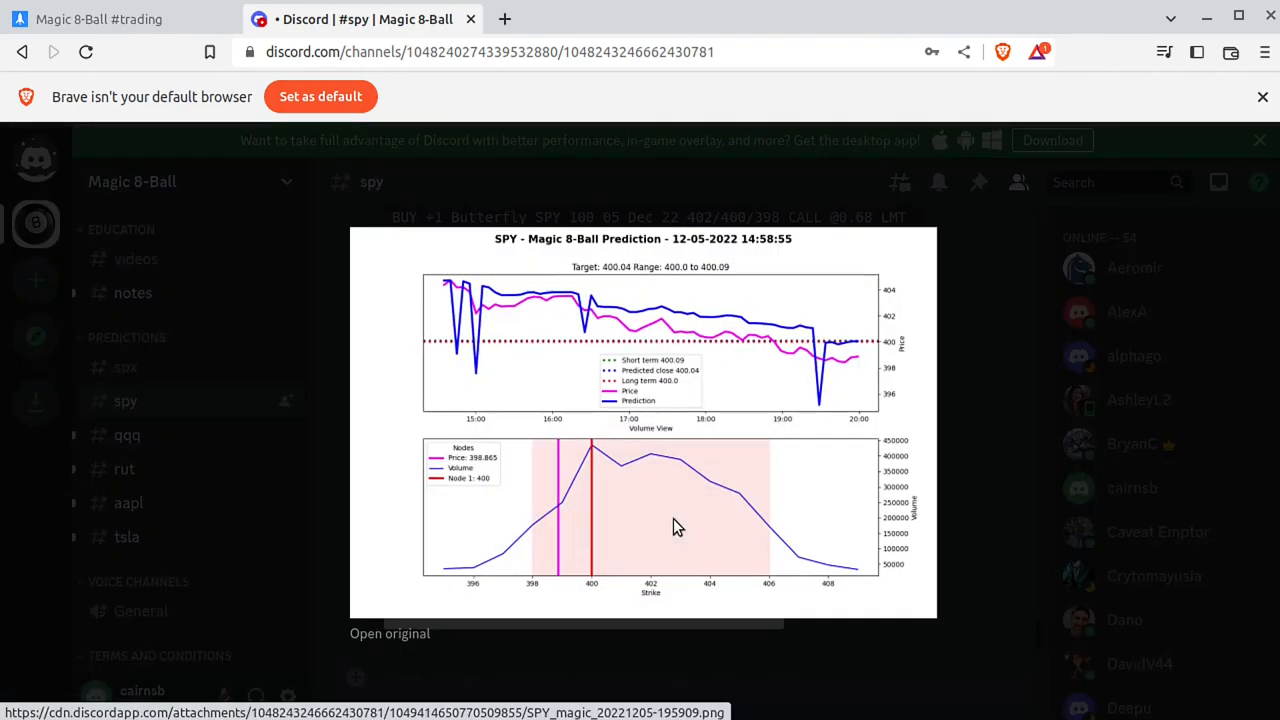
pyautogui.moveTo(975, 364)
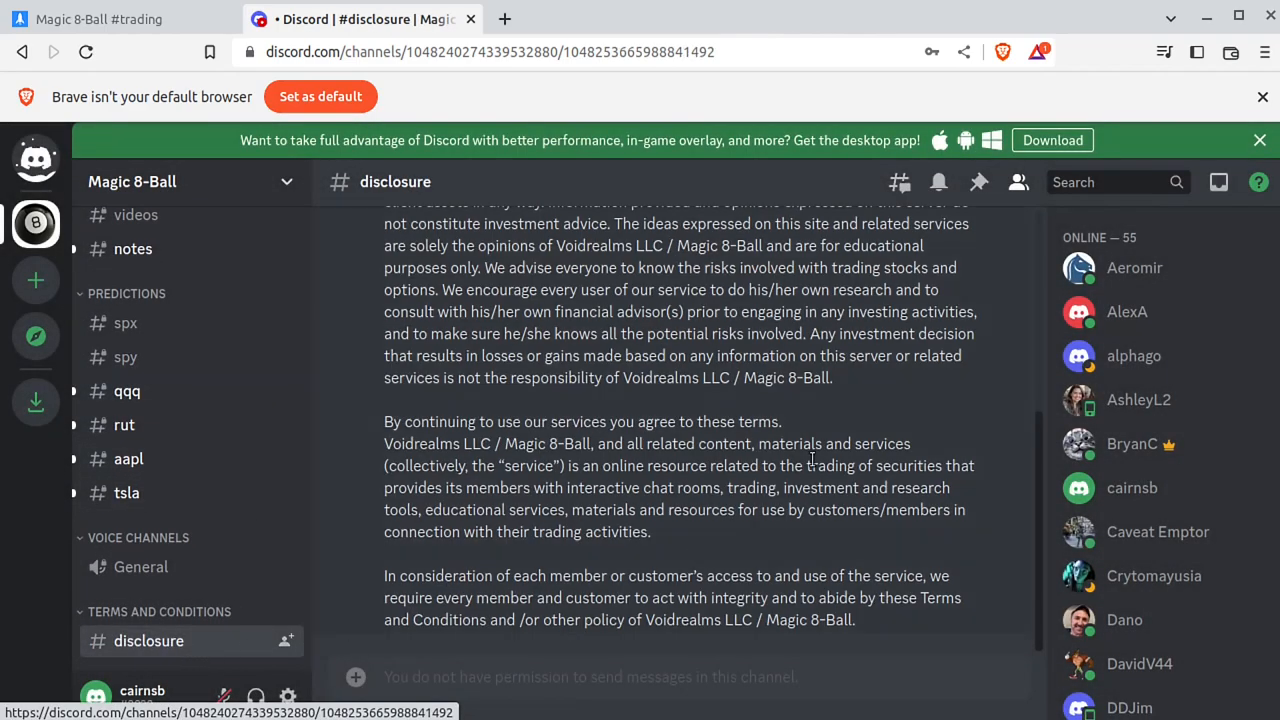
pyautogui.scroll(3)
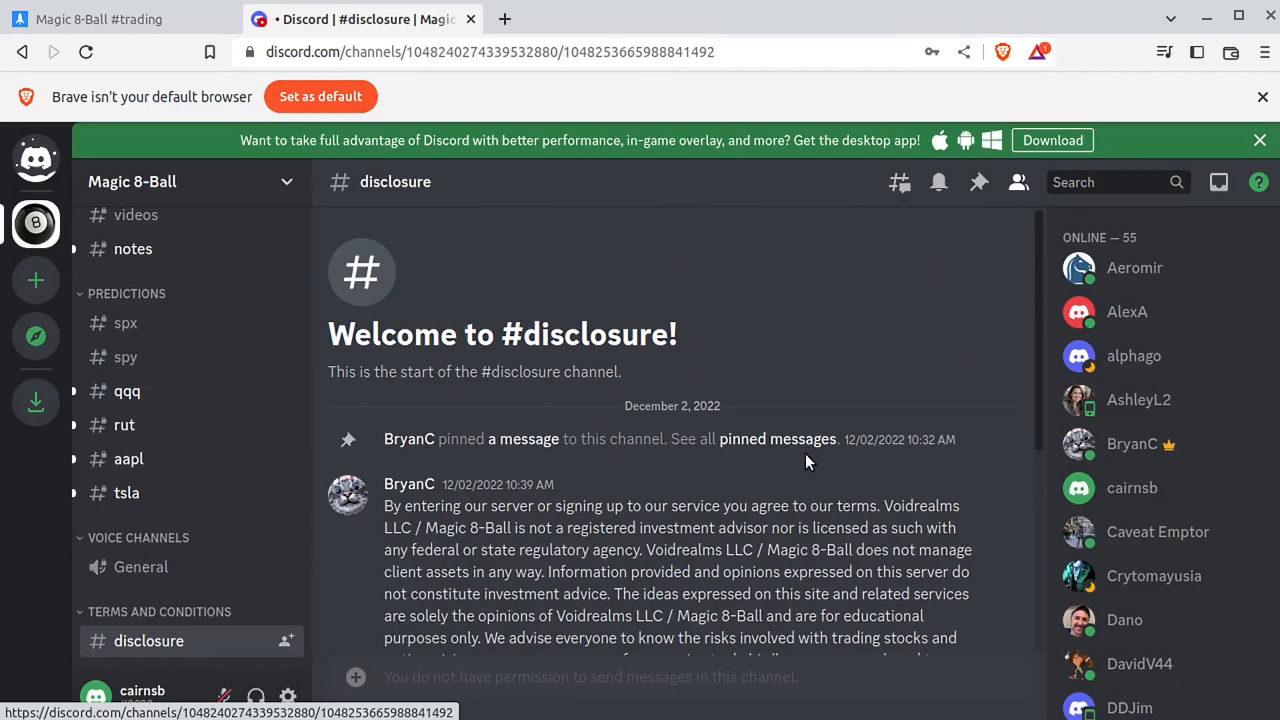